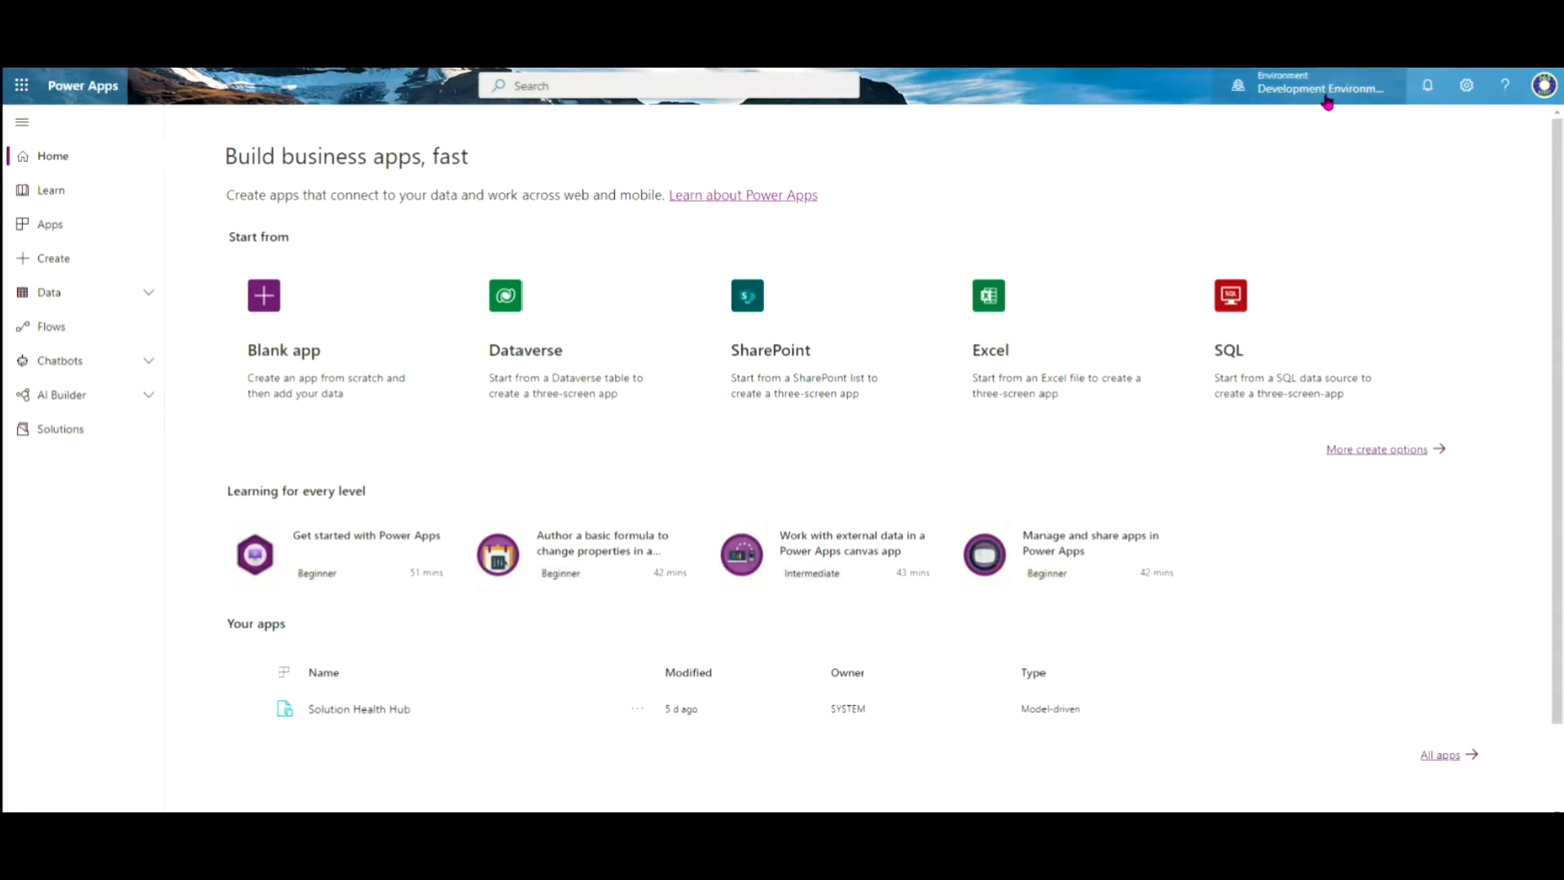
{"action": "mouse_move", "coordinate": [1111, 172]}
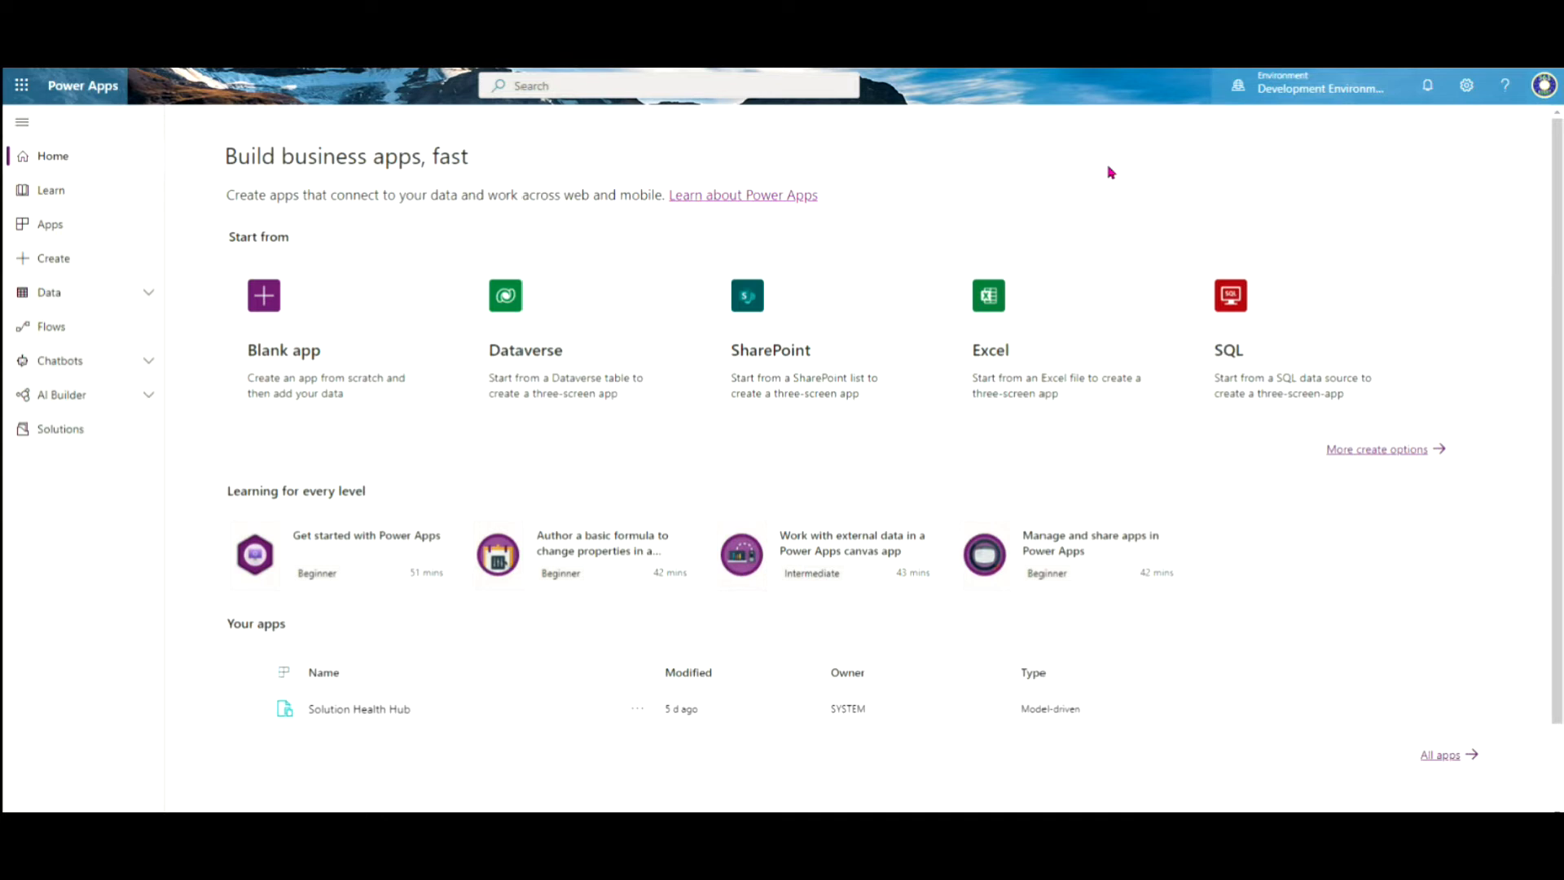
{"action": "mouse_move", "coordinate": [957, 202]}
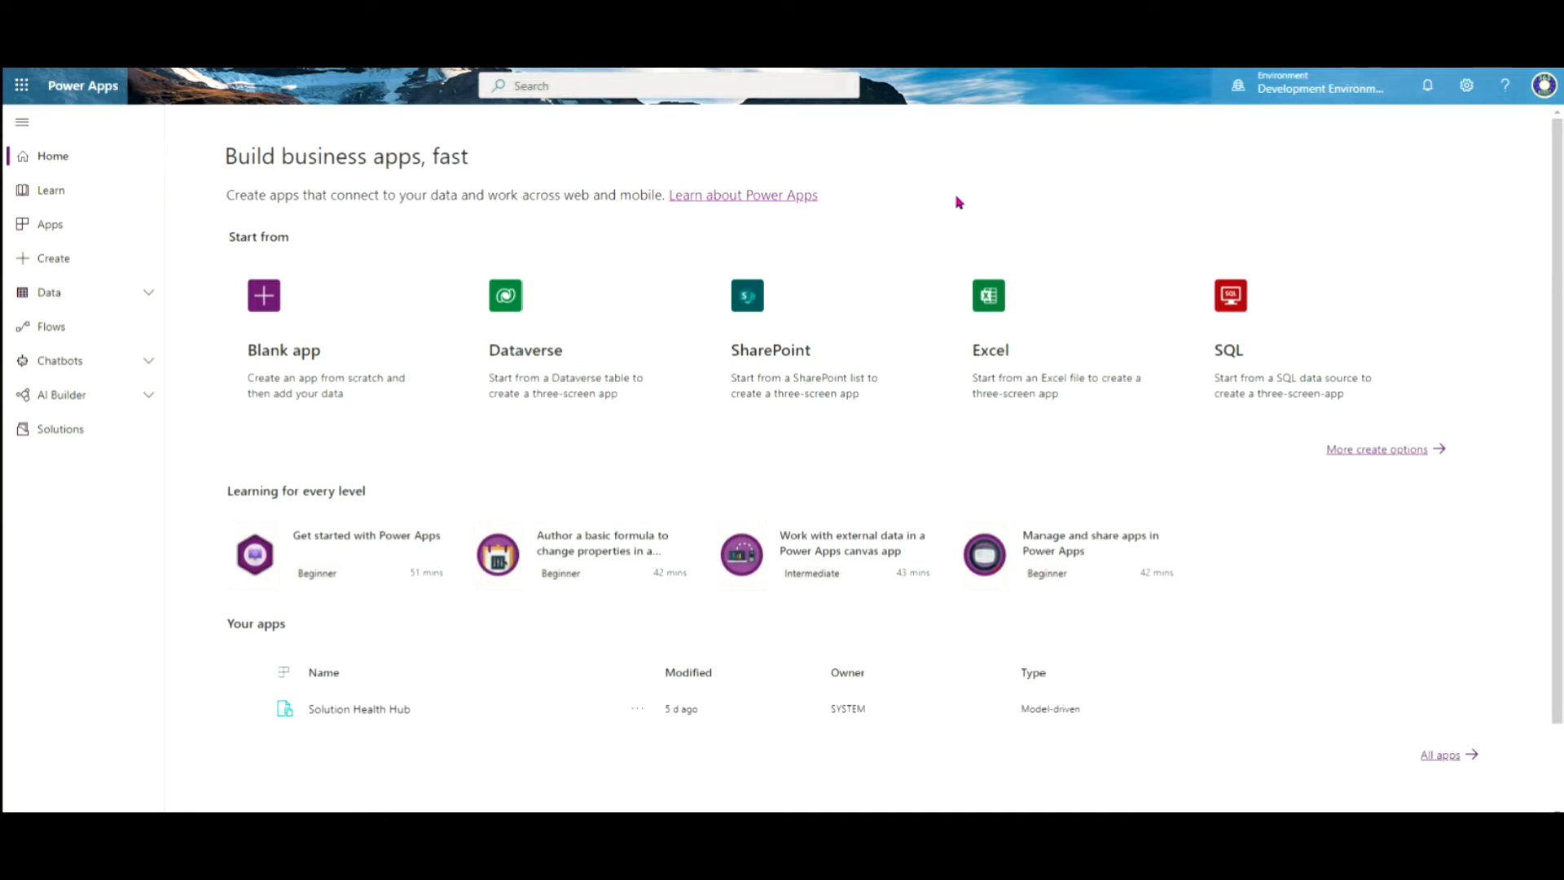
{"action": "mouse_move", "coordinate": [204, 357]}
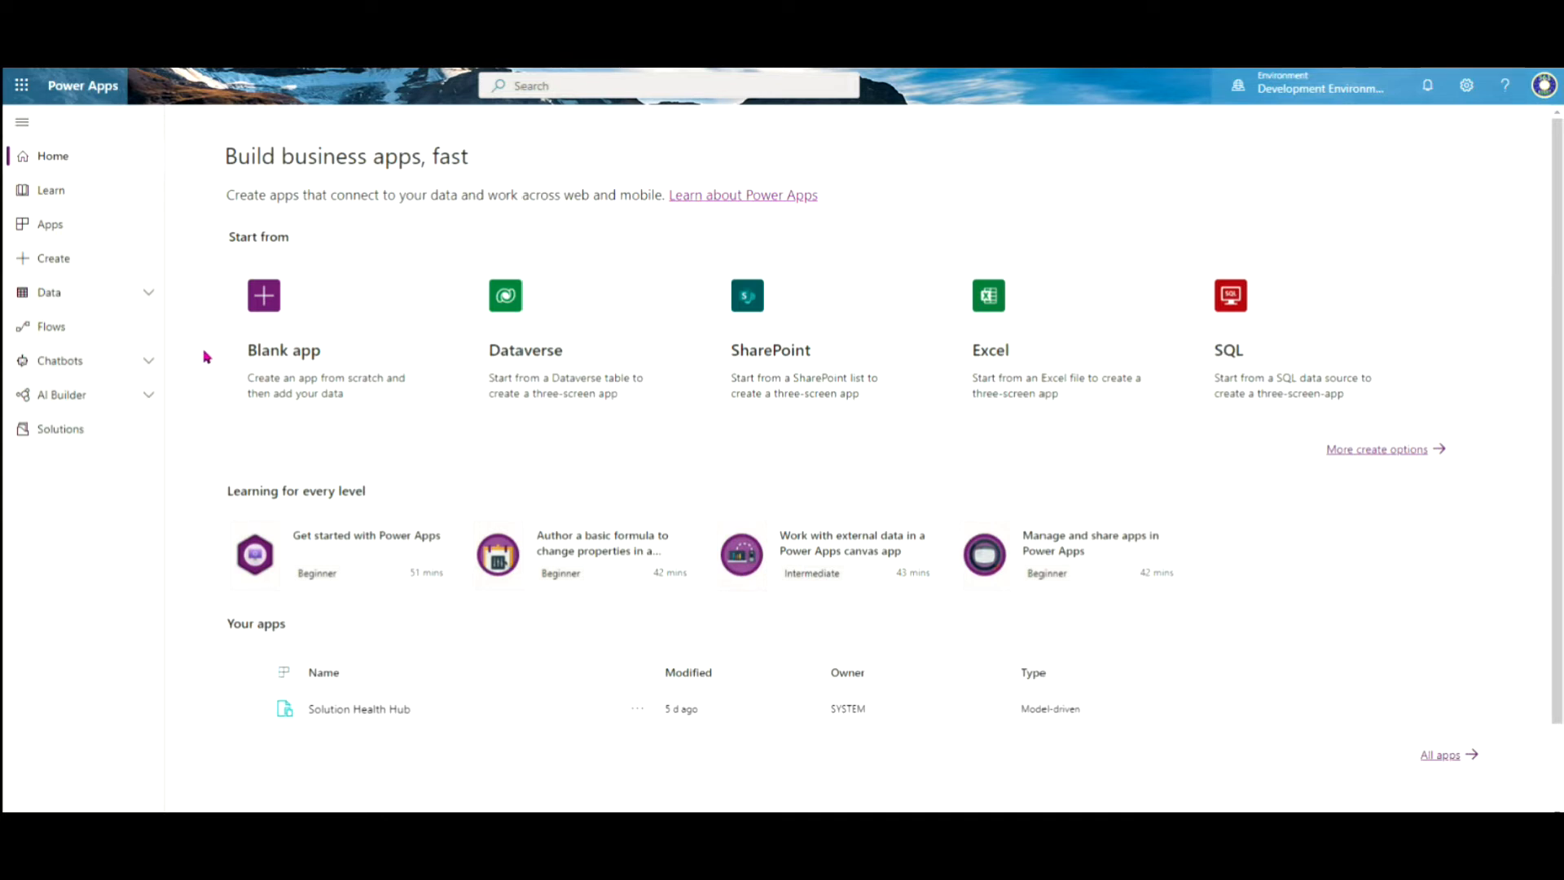
{"action": "mouse_move", "coordinate": [177, 316]}
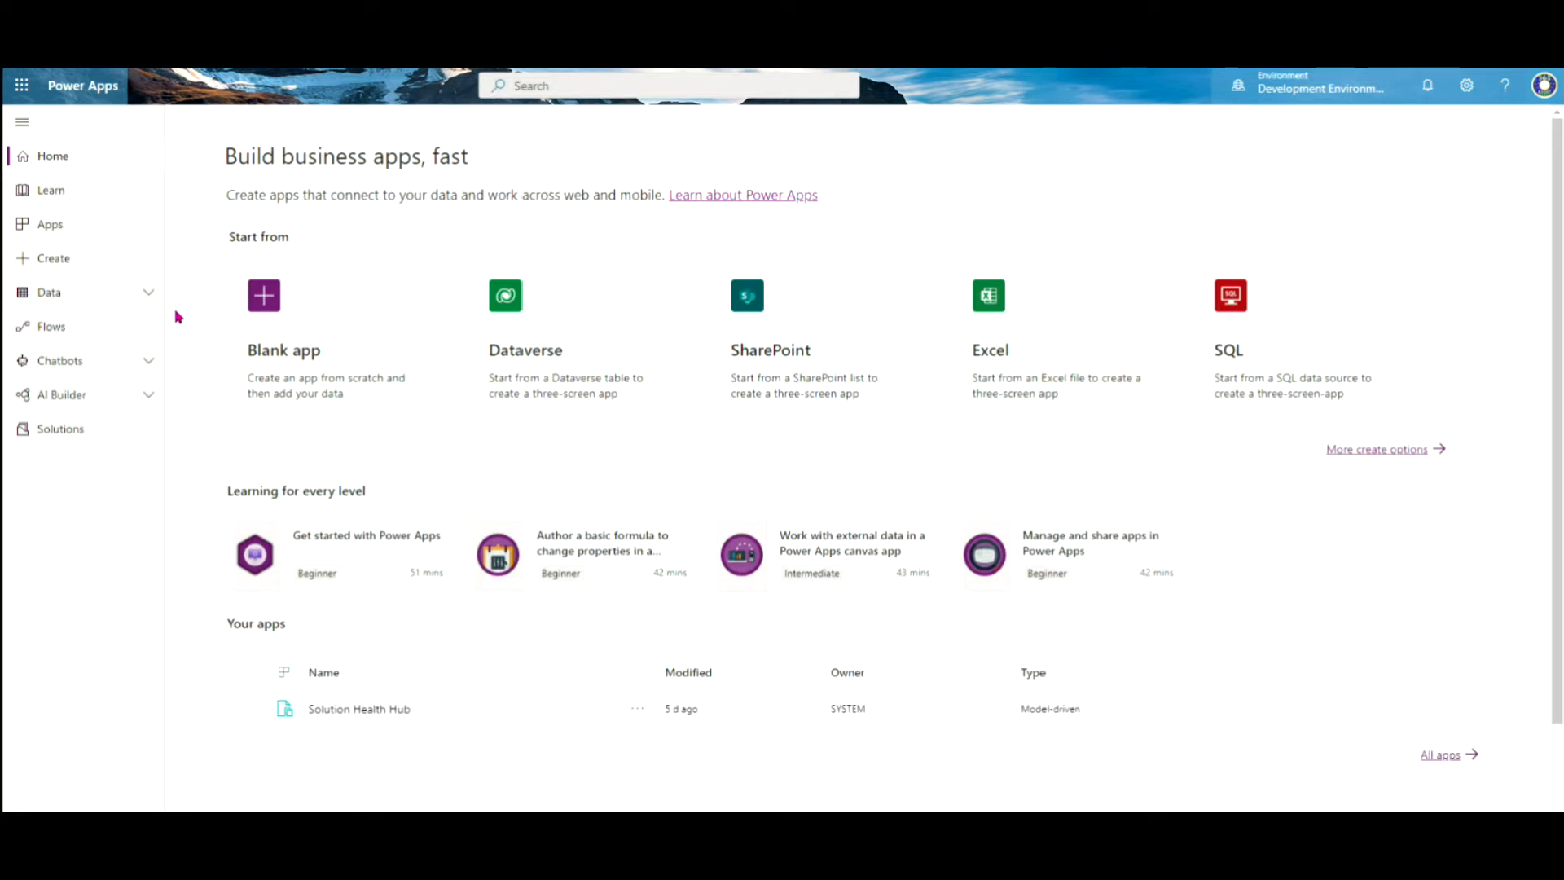
Step: Browse the Data tables list, then open My Pets Solution from Solutions
{"action": "left_click", "coordinate": [48, 291]}
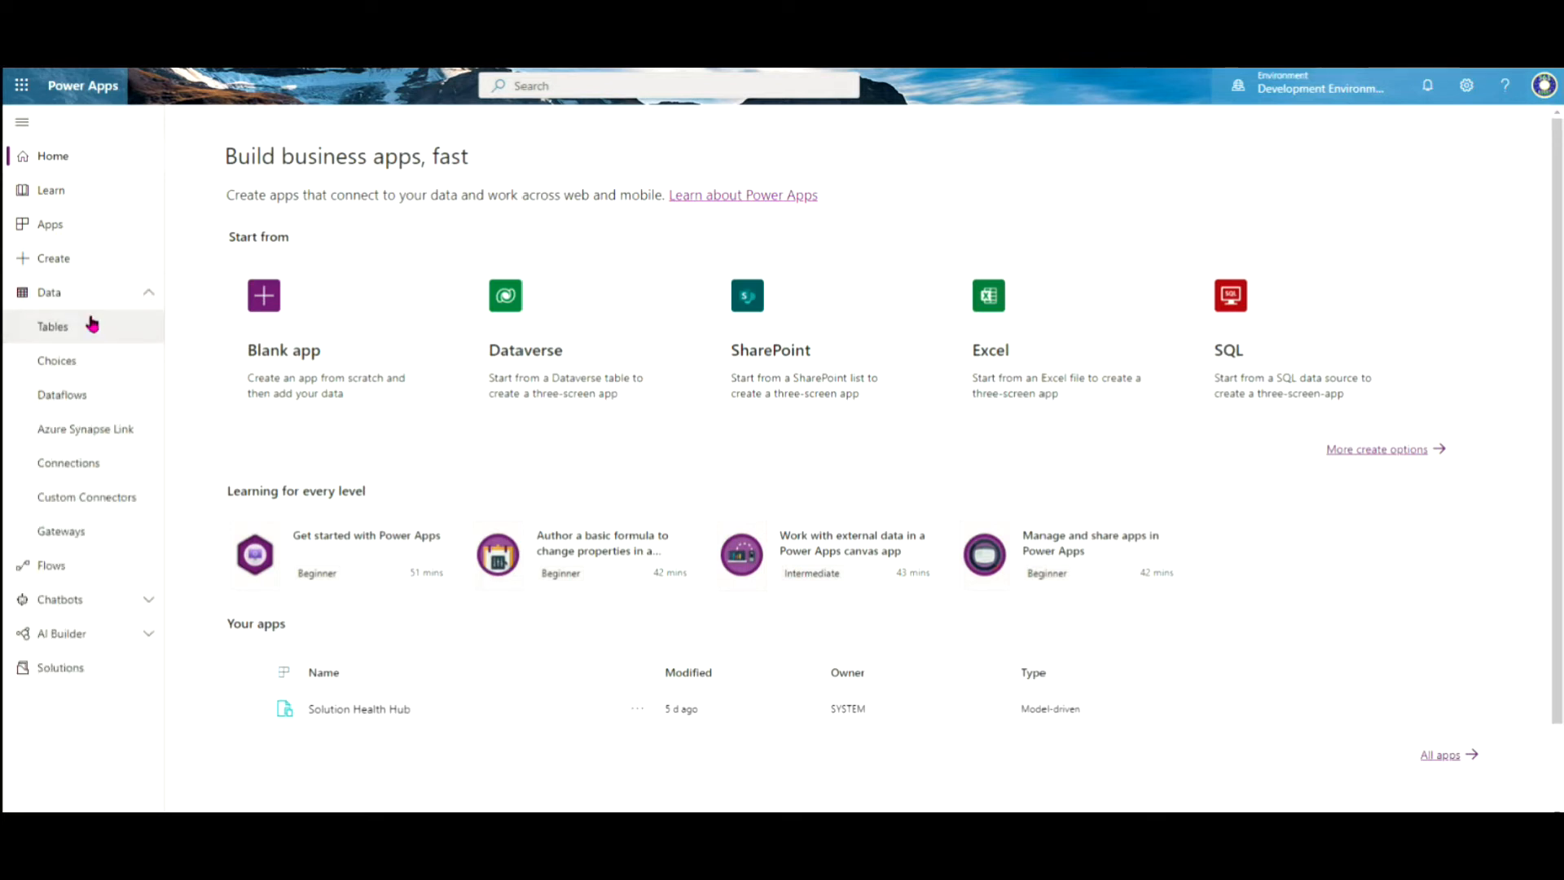
{"action": "left_click", "coordinate": [53, 326]}
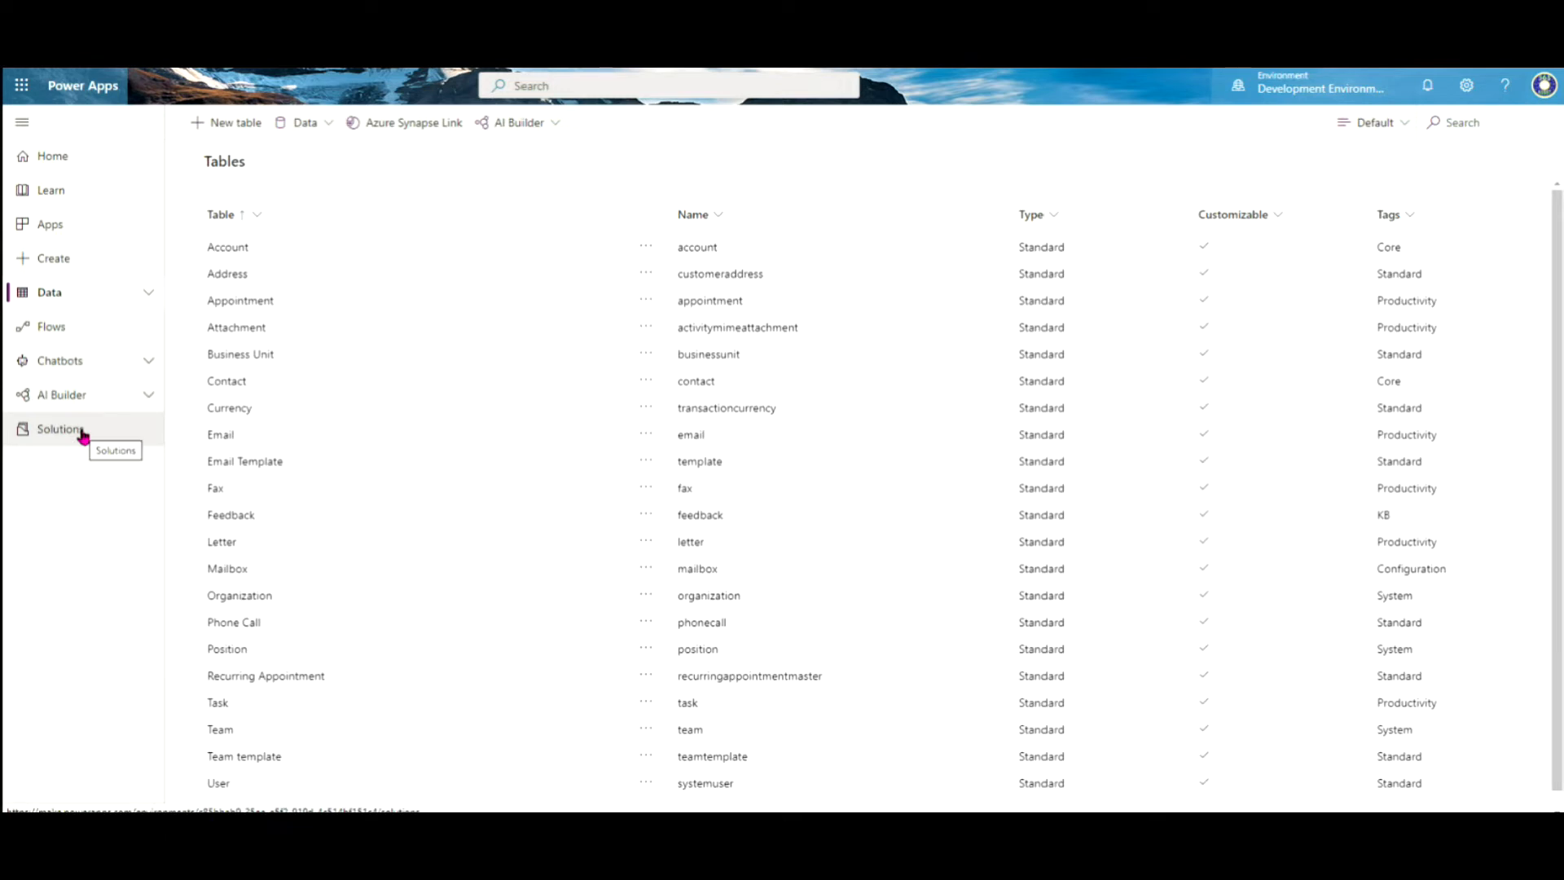
{"action": "left_click", "coordinate": [60, 430]}
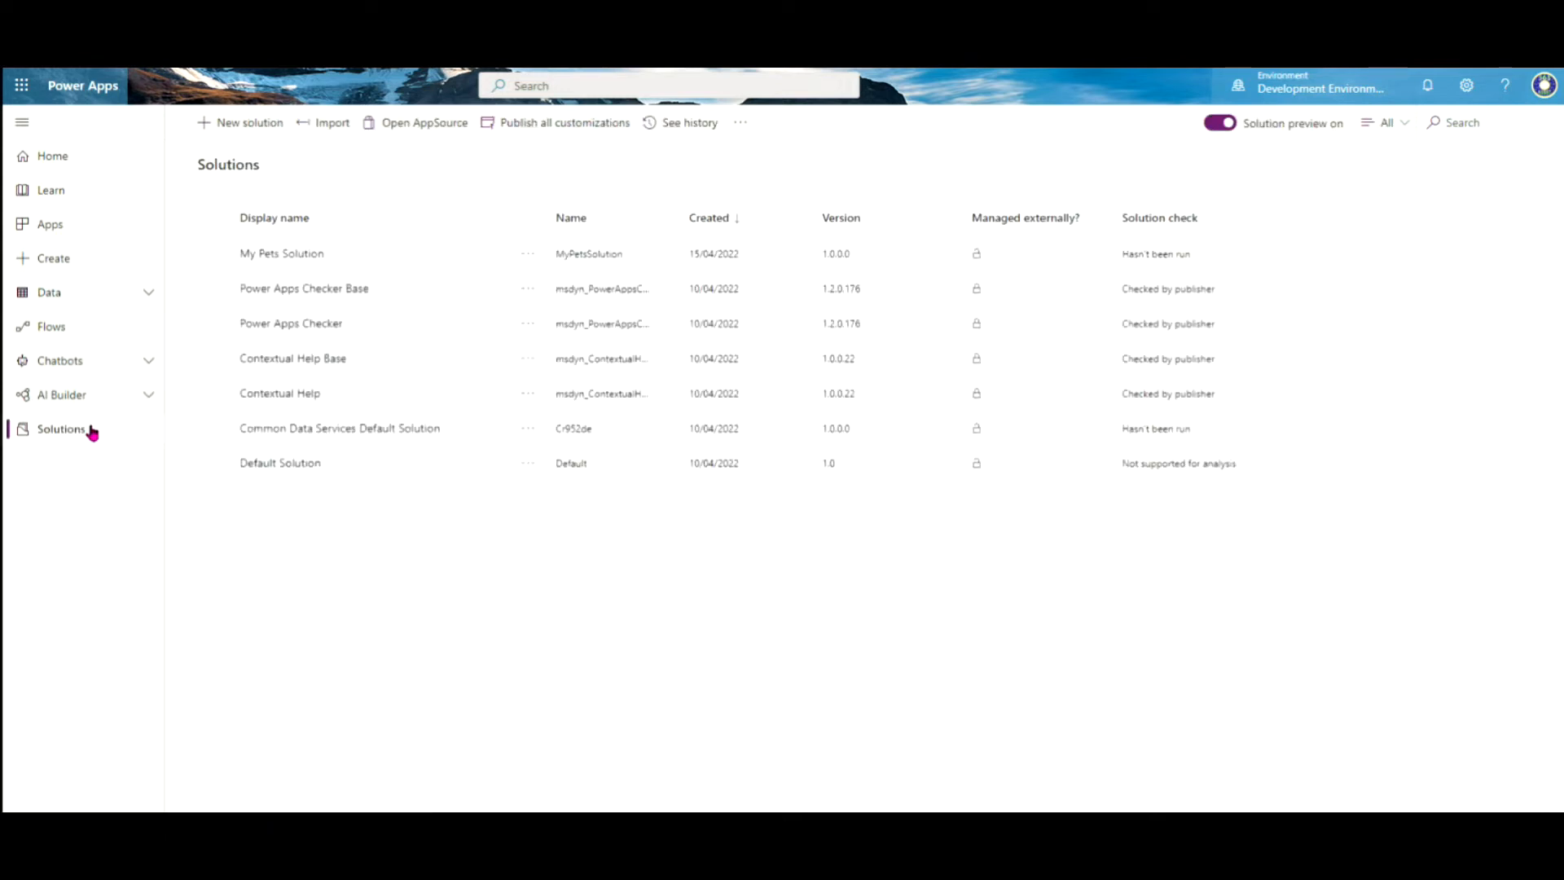
{"action": "left_click", "coordinate": [281, 253]}
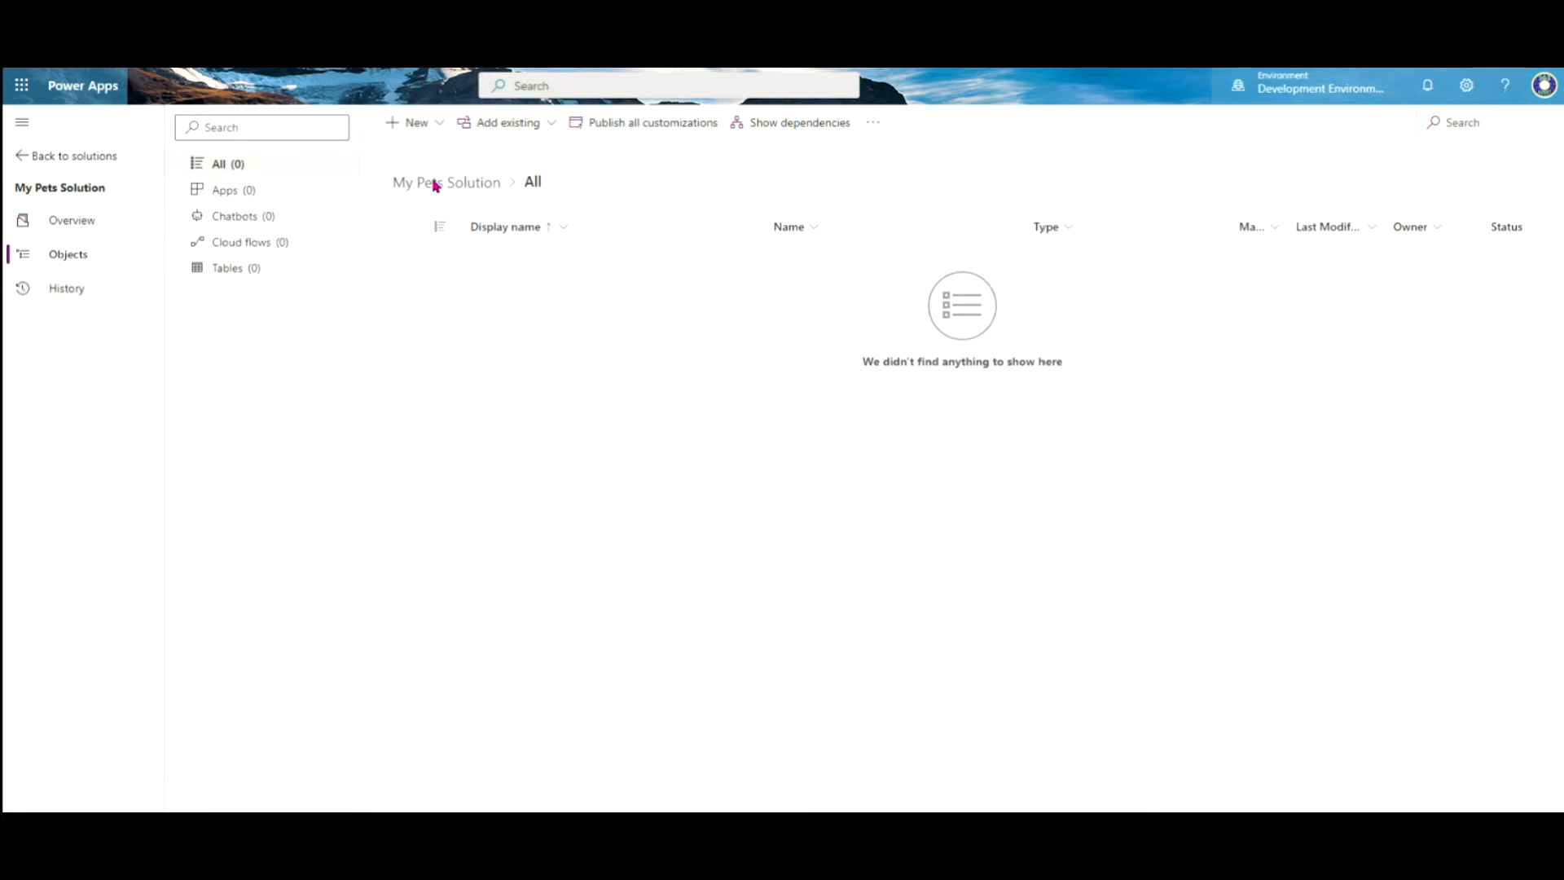
Step: Create and save a new table with display name 'My Pets'
{"action": "left_click", "coordinate": [410, 121]}
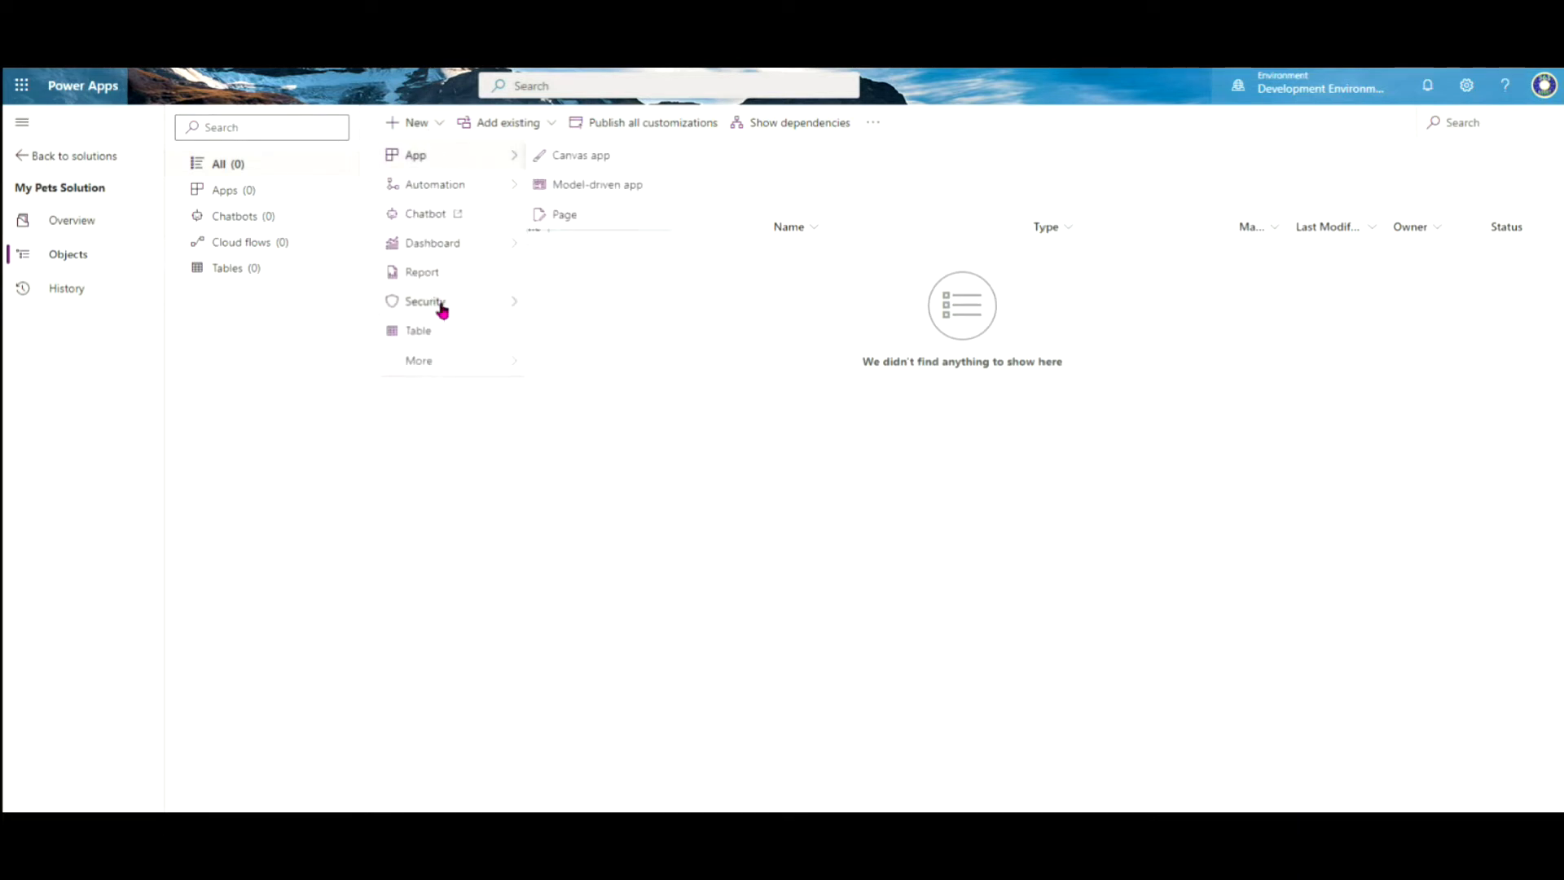
{"action": "left_click", "coordinate": [417, 330]}
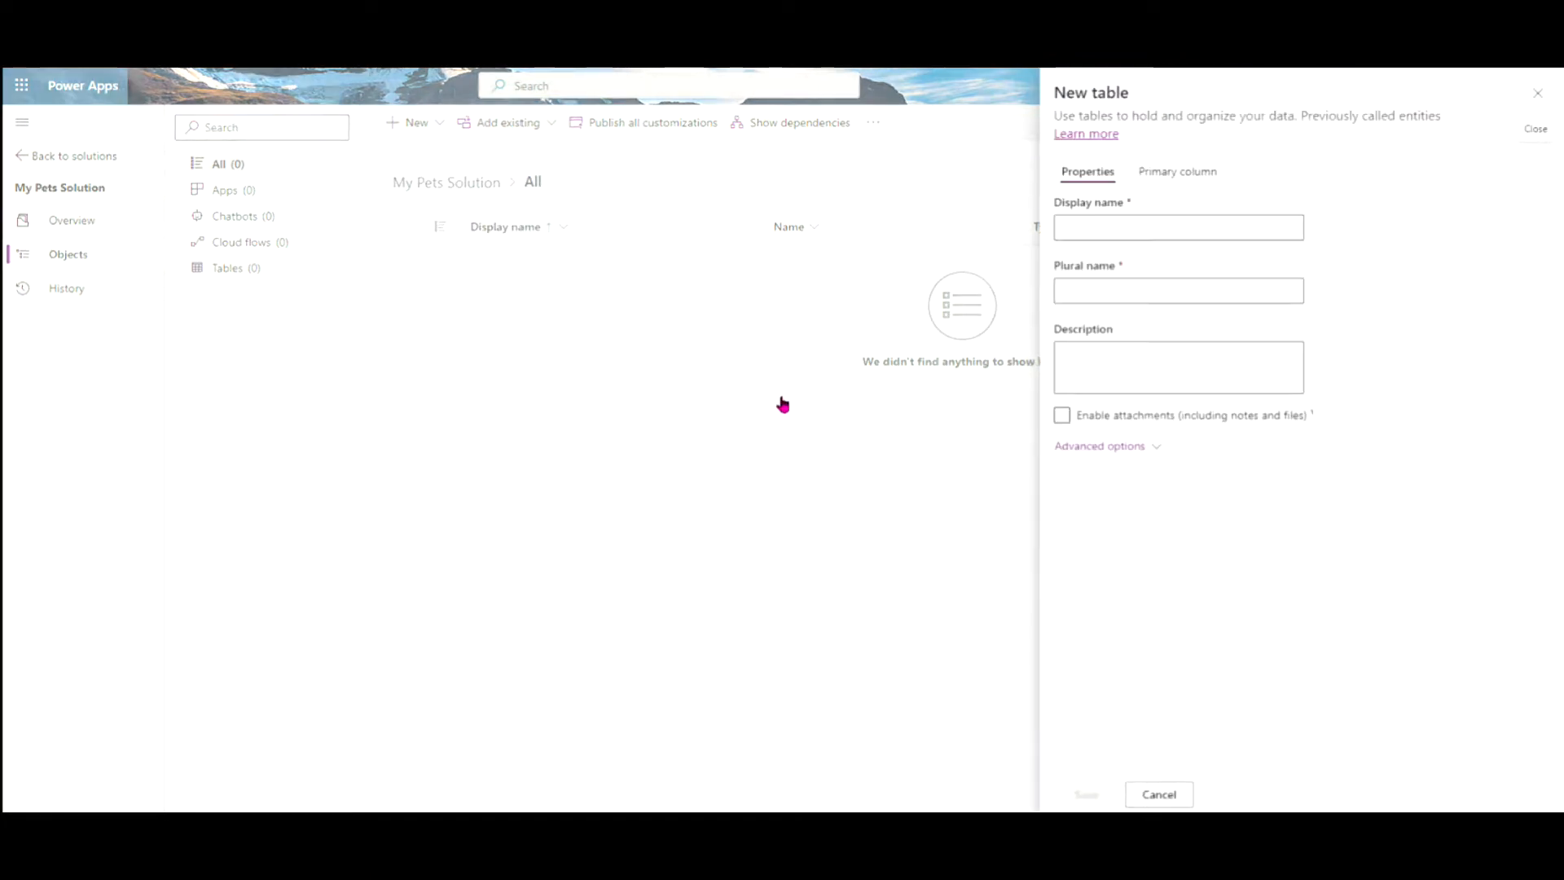
{"action": "left_click", "coordinate": [1178, 226]}
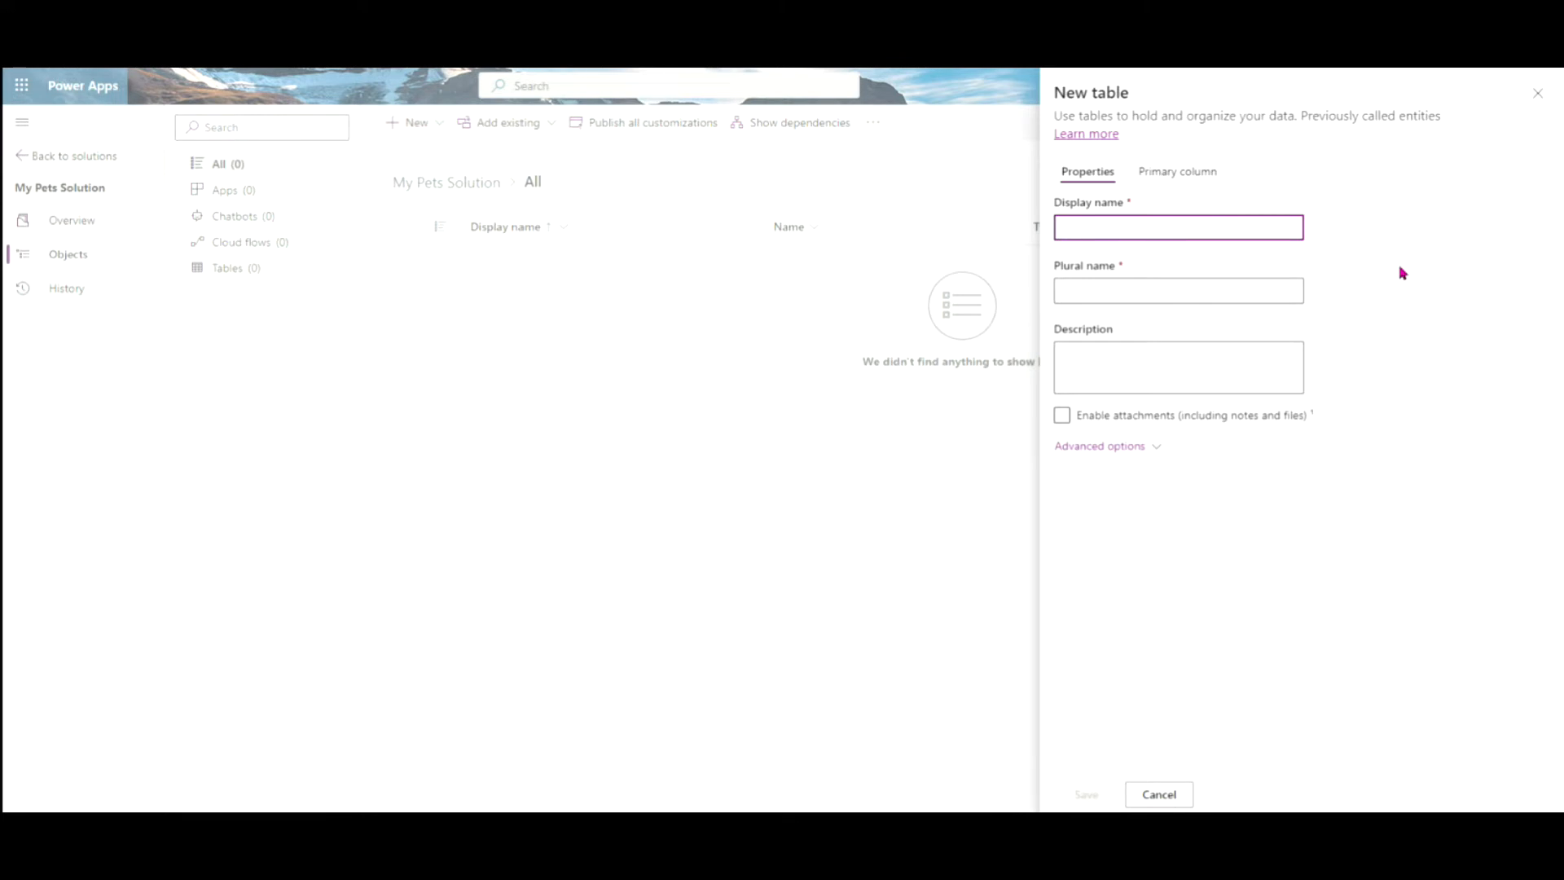
{"action": "type", "text": "P"}
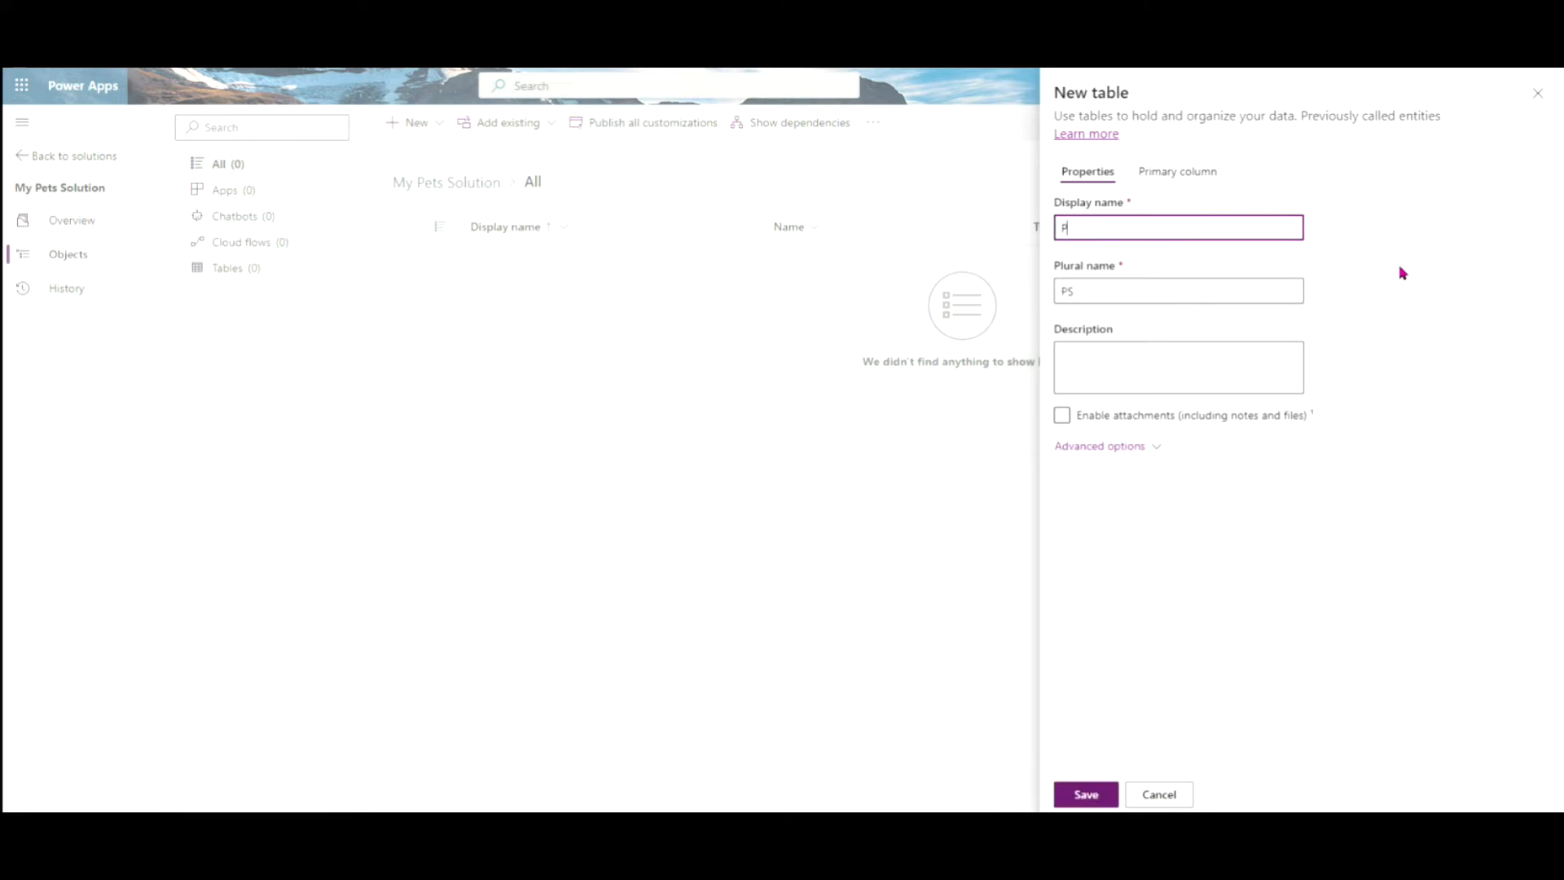
{"action": "type", "text": "My Pets"}
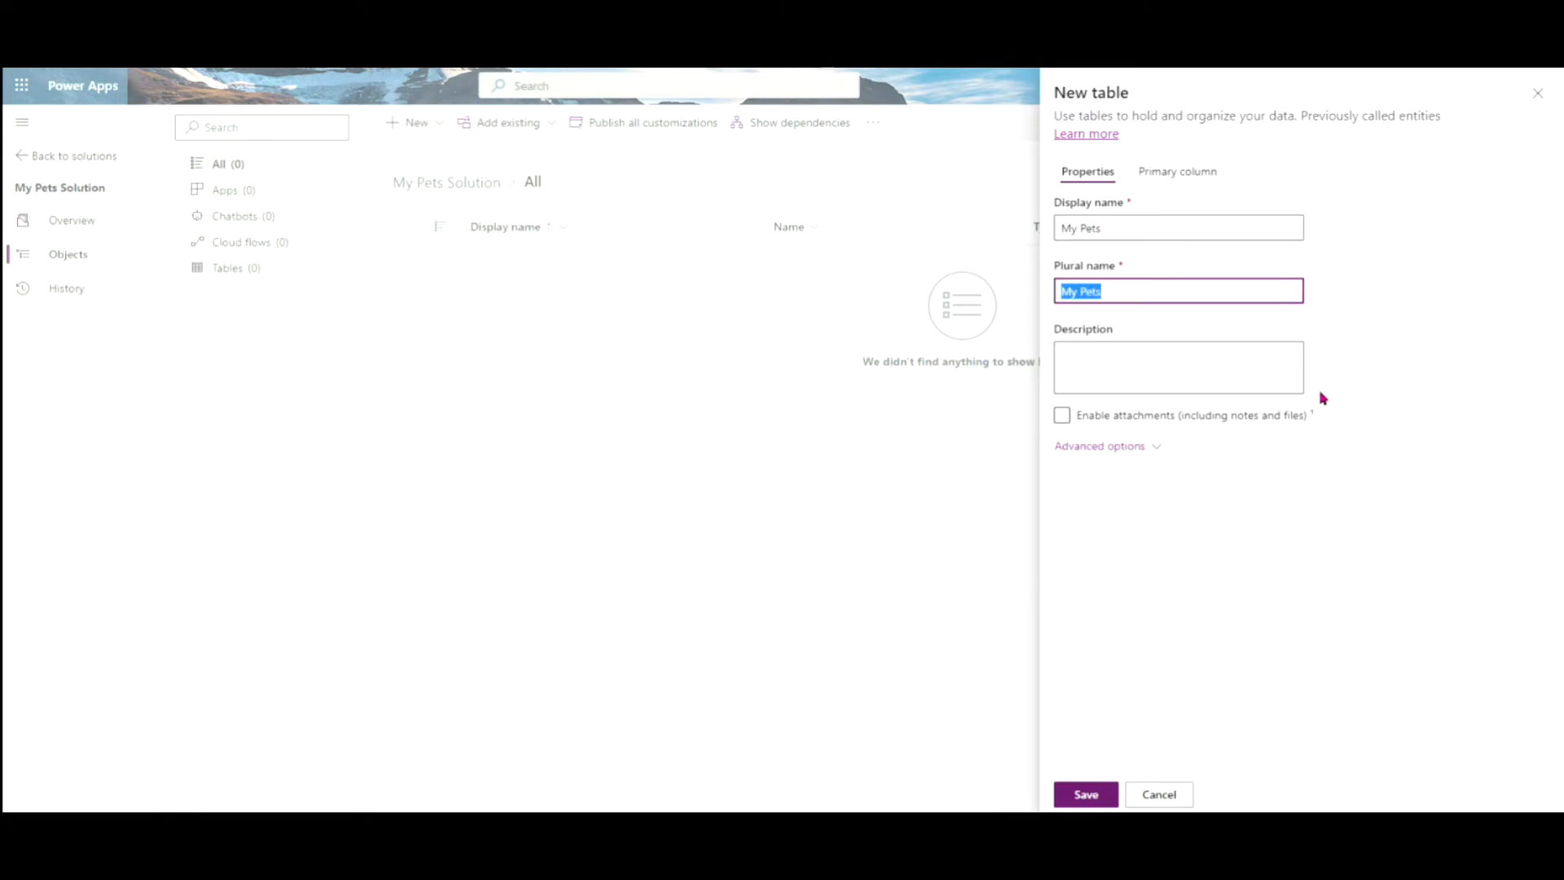
{"action": "left_click", "coordinate": [1085, 794]}
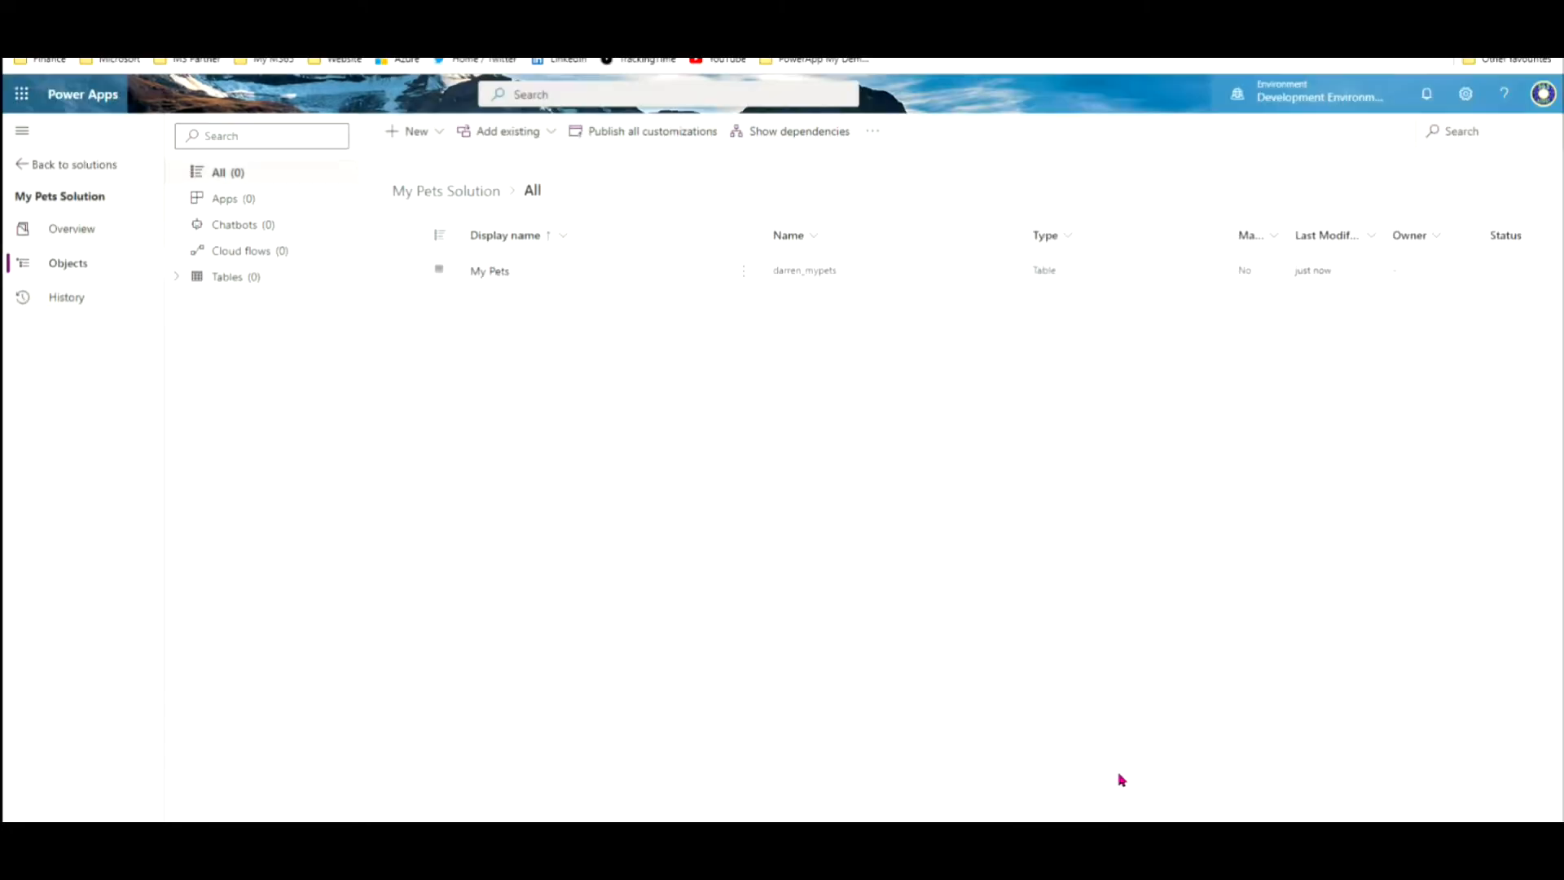
{"action": "mouse_move", "coordinate": [593, 473]}
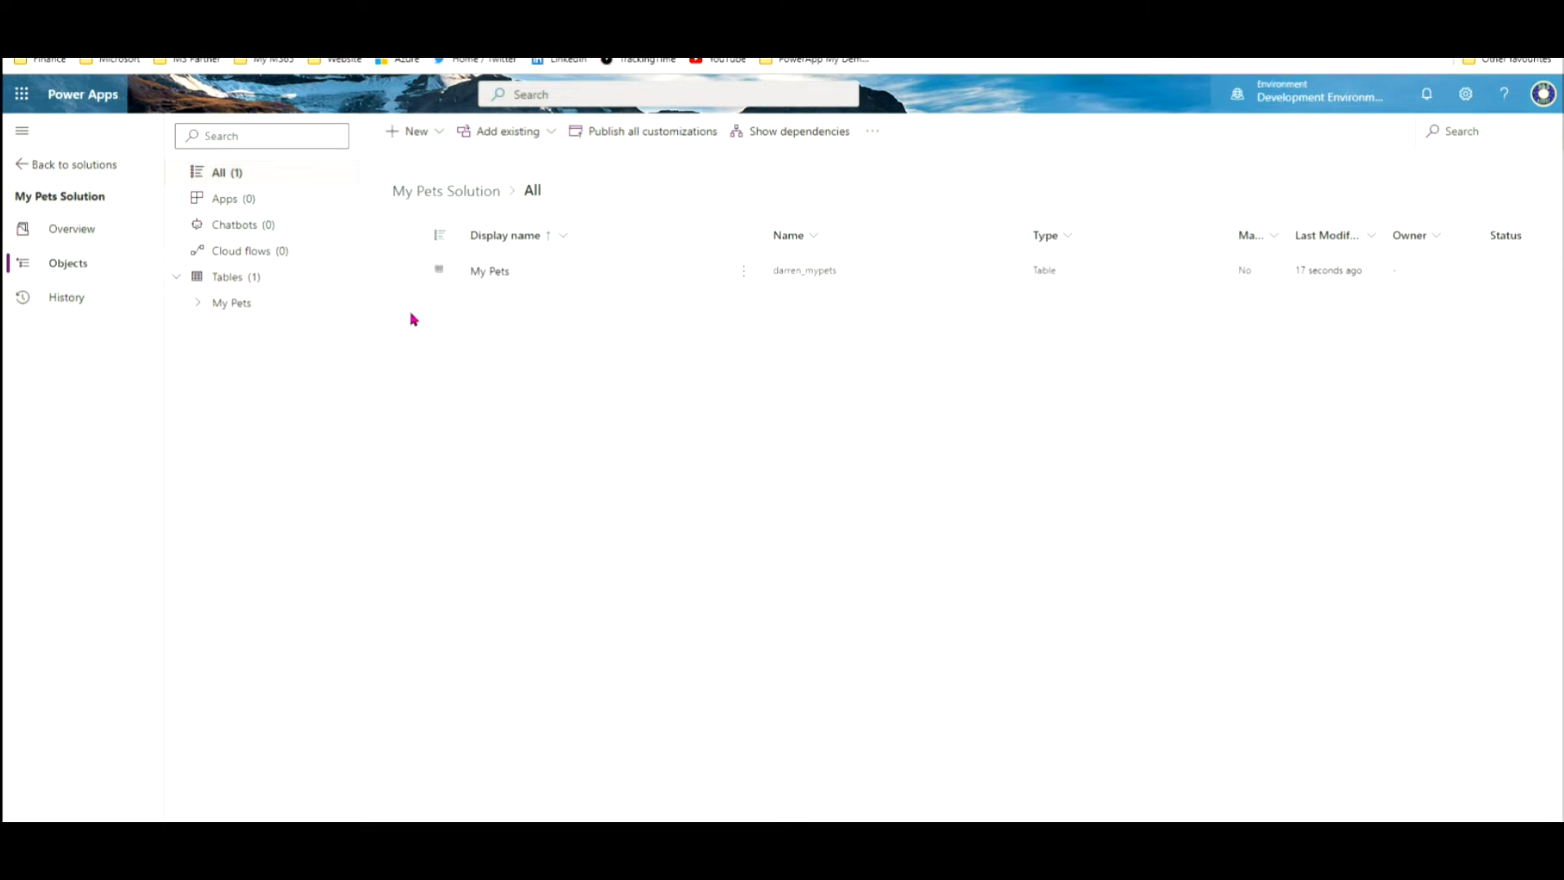
Step: Open the My Pets table to view its default columns
{"action": "left_click", "coordinate": [405, 271]}
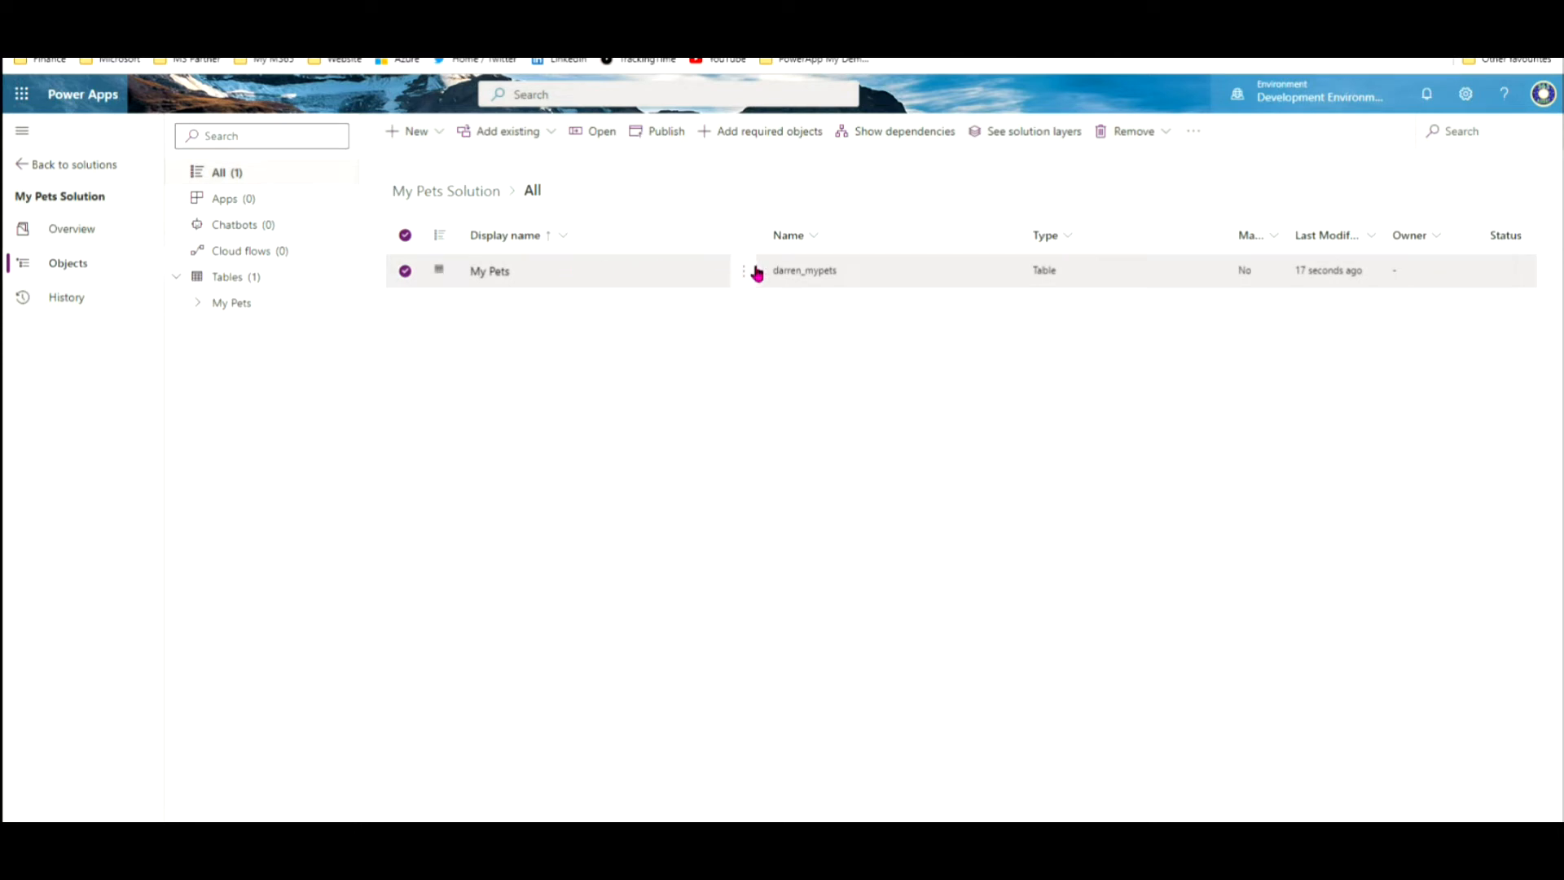
{"action": "left_click", "coordinate": [489, 270]}
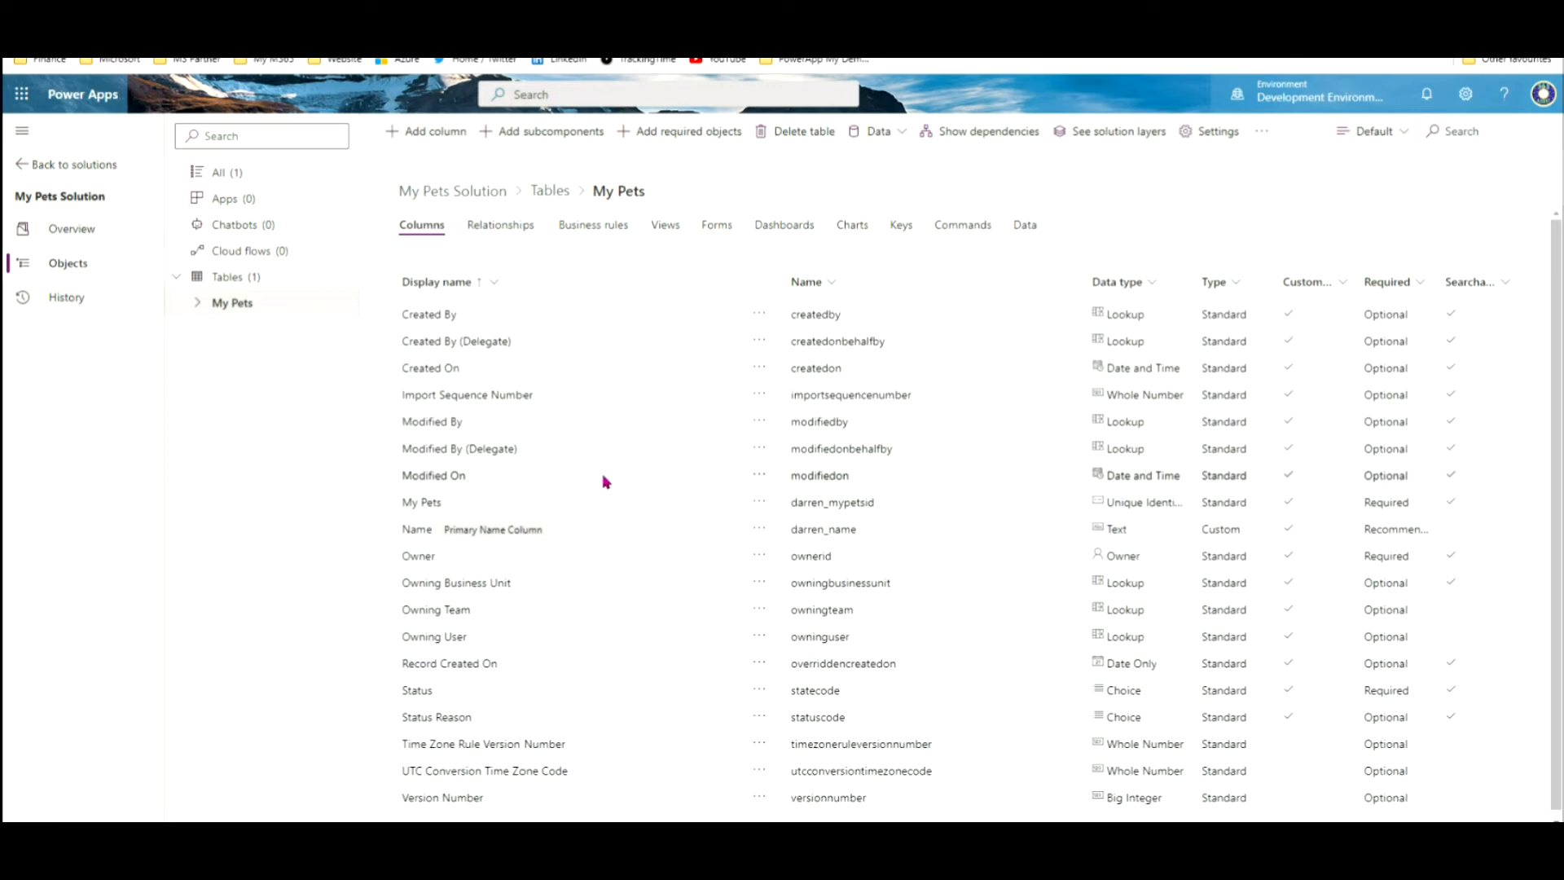
{"action": "mouse_move", "coordinate": [619, 447]}
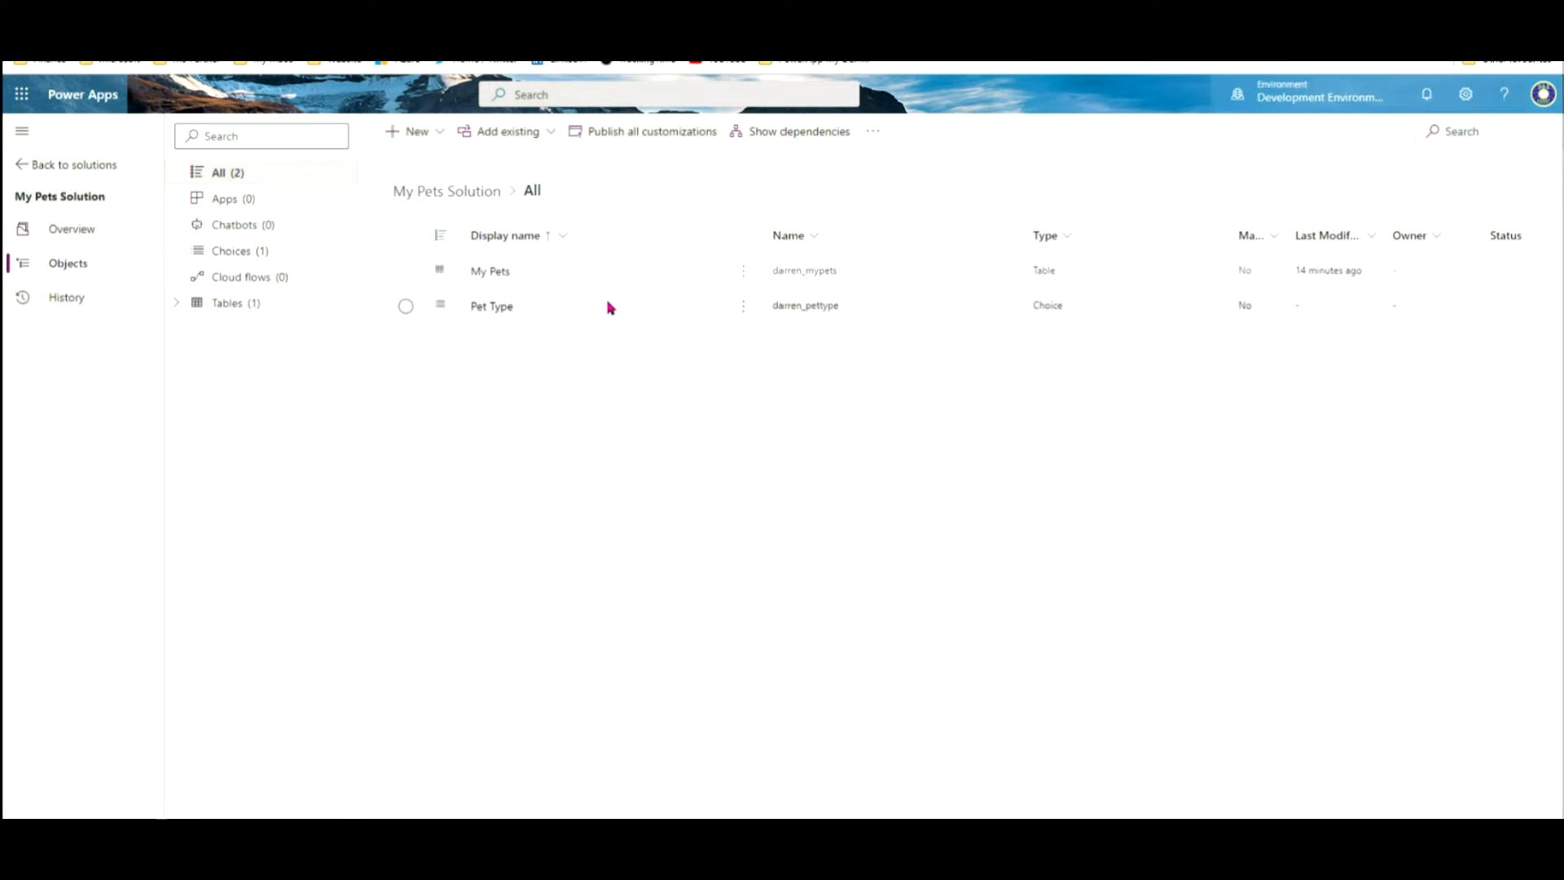
{"action": "mouse_move", "coordinate": [532, 319]}
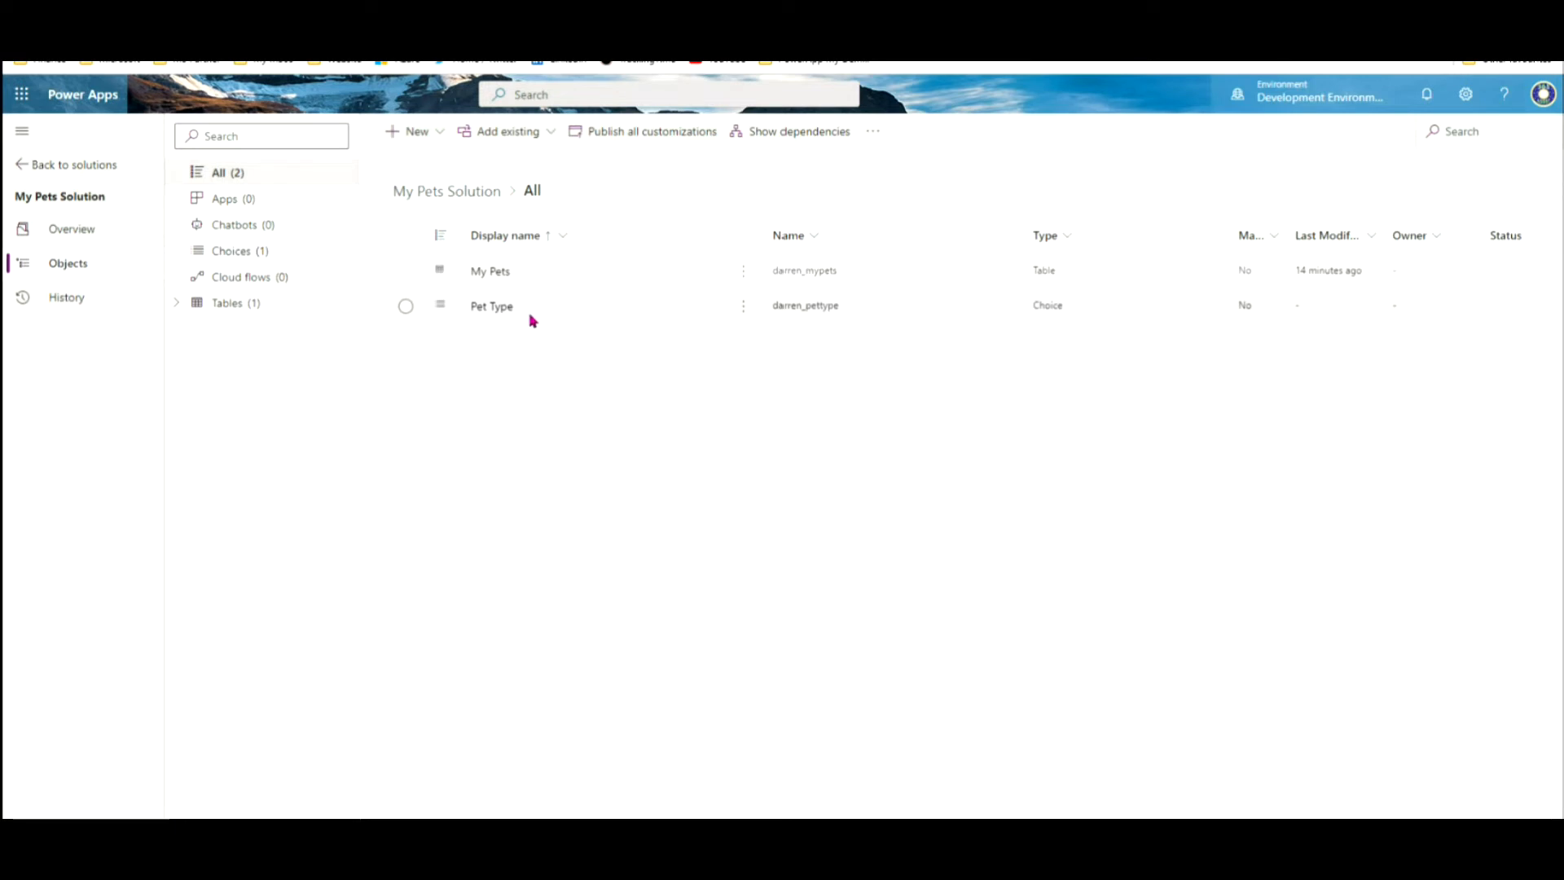
{"action": "mouse_move", "coordinate": [491, 306]}
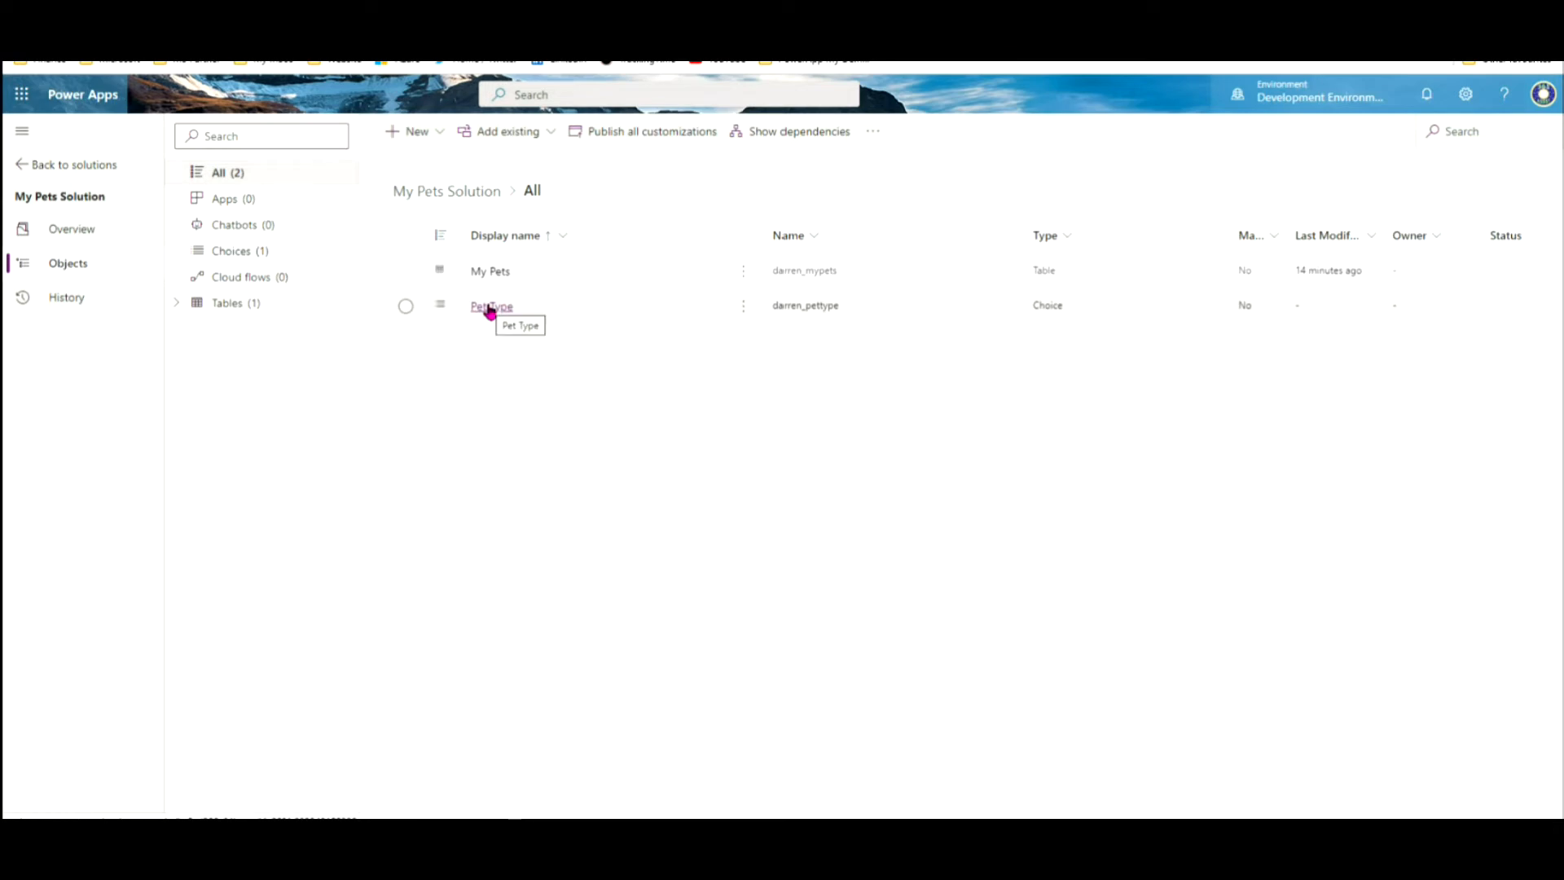
{"action": "left_click", "coordinate": [490, 306]}
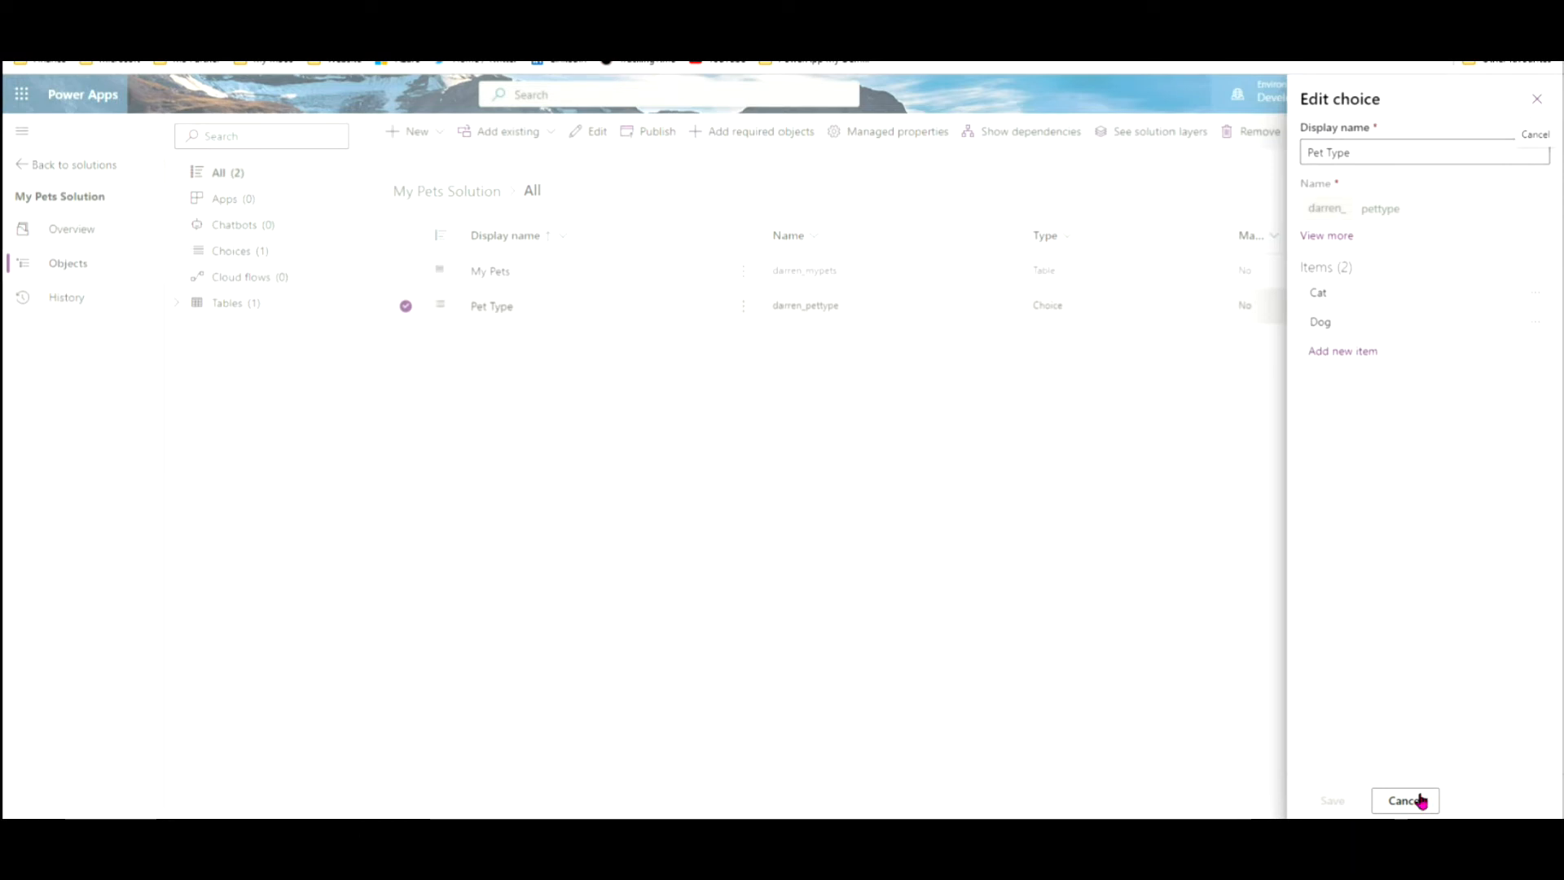
{"action": "left_click", "coordinate": [1404, 800]}
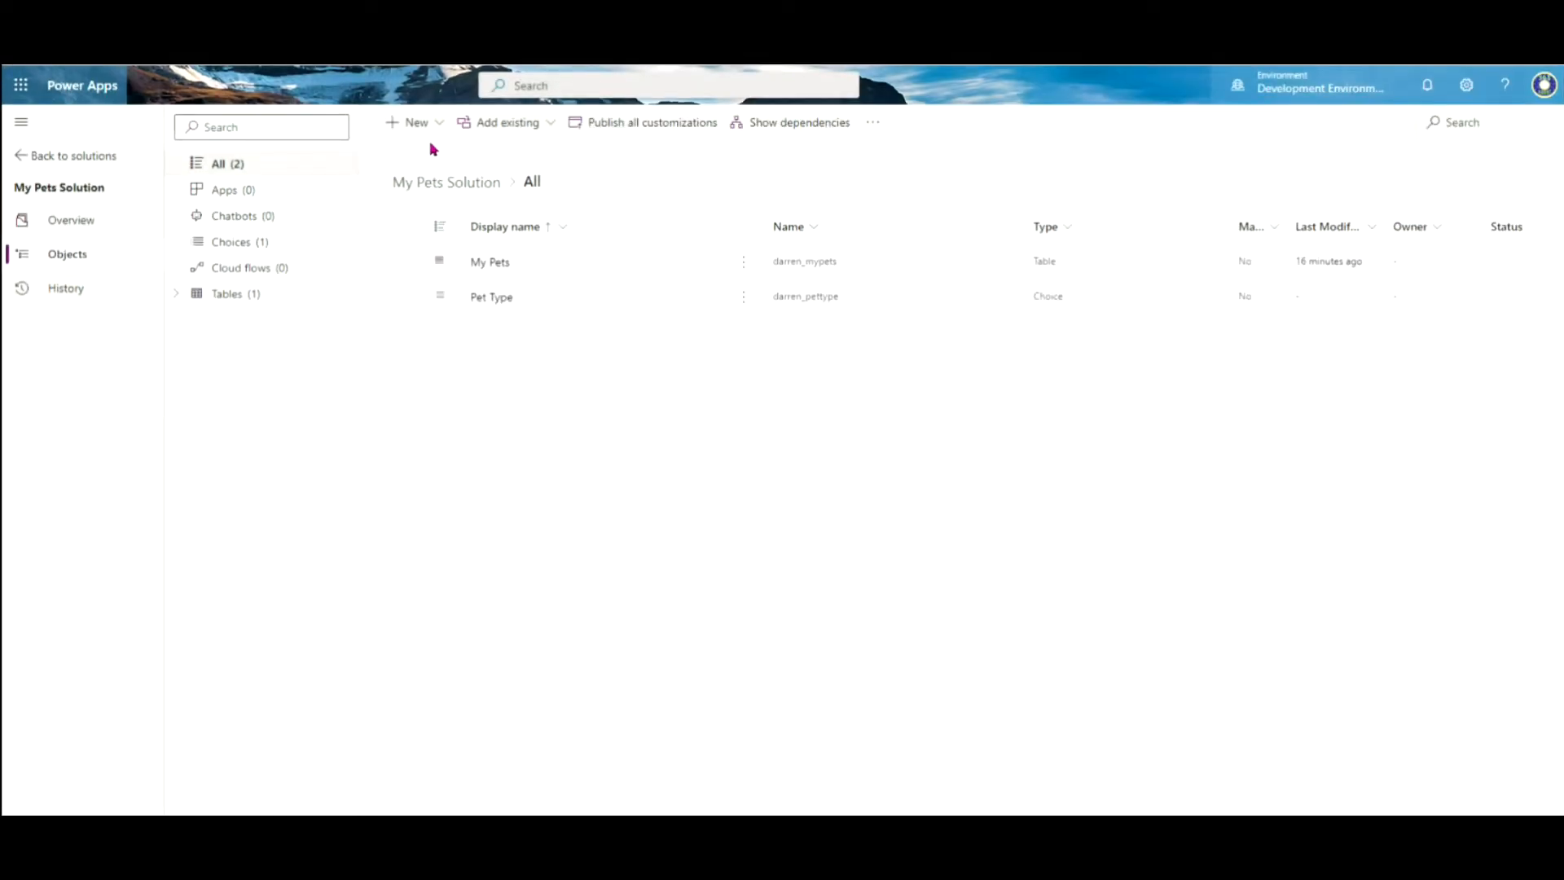
Step: Open the New menu to see app options for the solution
{"action": "left_click", "coordinate": [414, 121]}
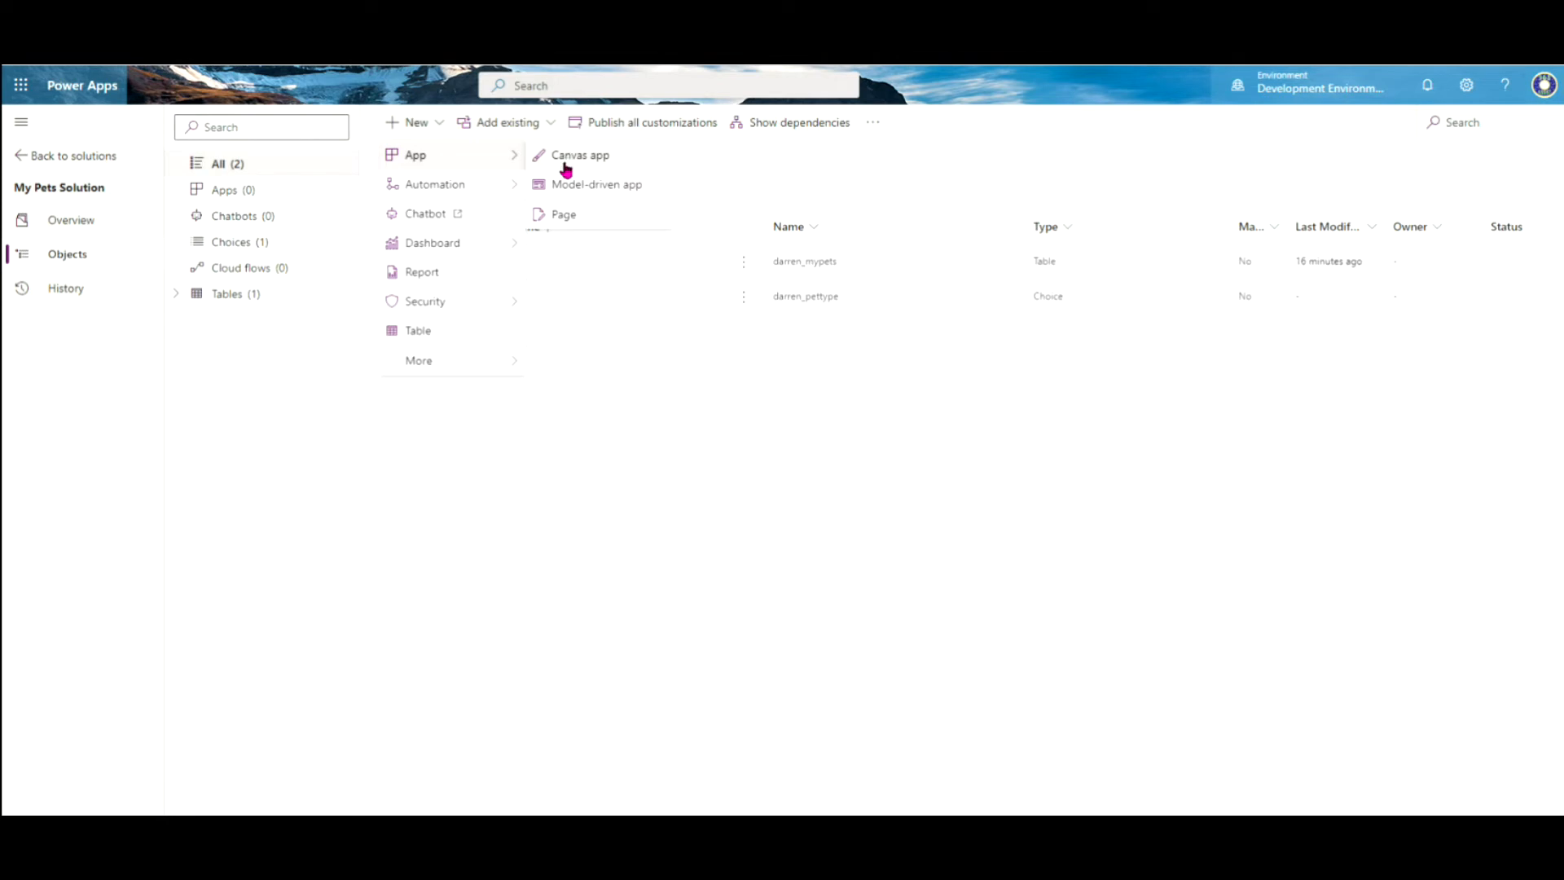
{"action": "mouse_move", "coordinate": [581, 206]}
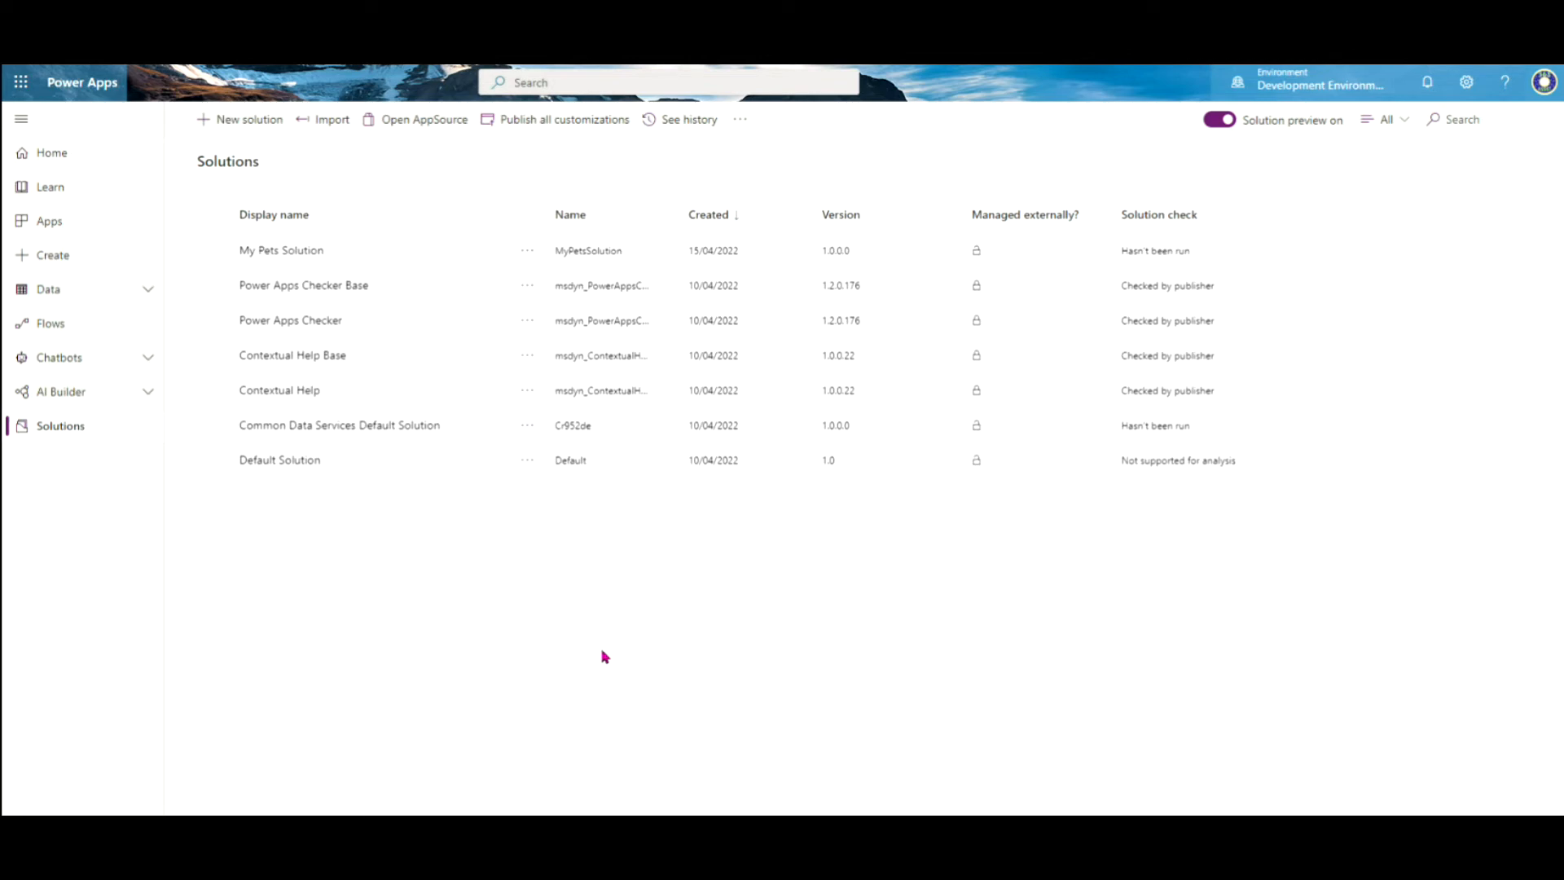
{"action": "mouse_move", "coordinate": [88, 237]}
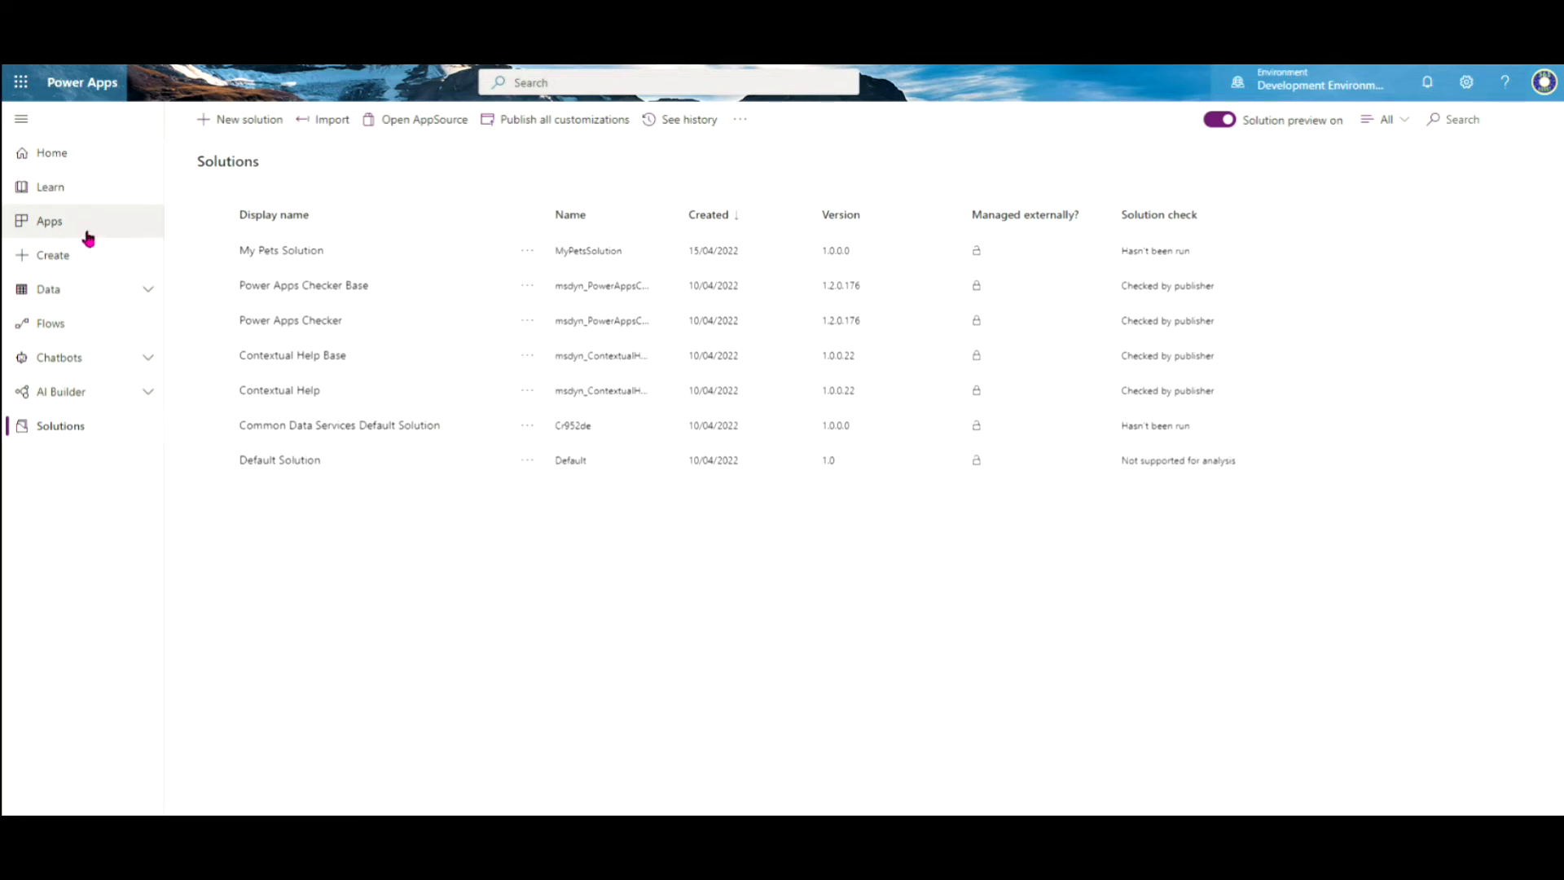
Step: Reopen My Pets Solution, showing the My Pets table and Pet Type choice
{"action": "left_click", "coordinate": [49, 221]}
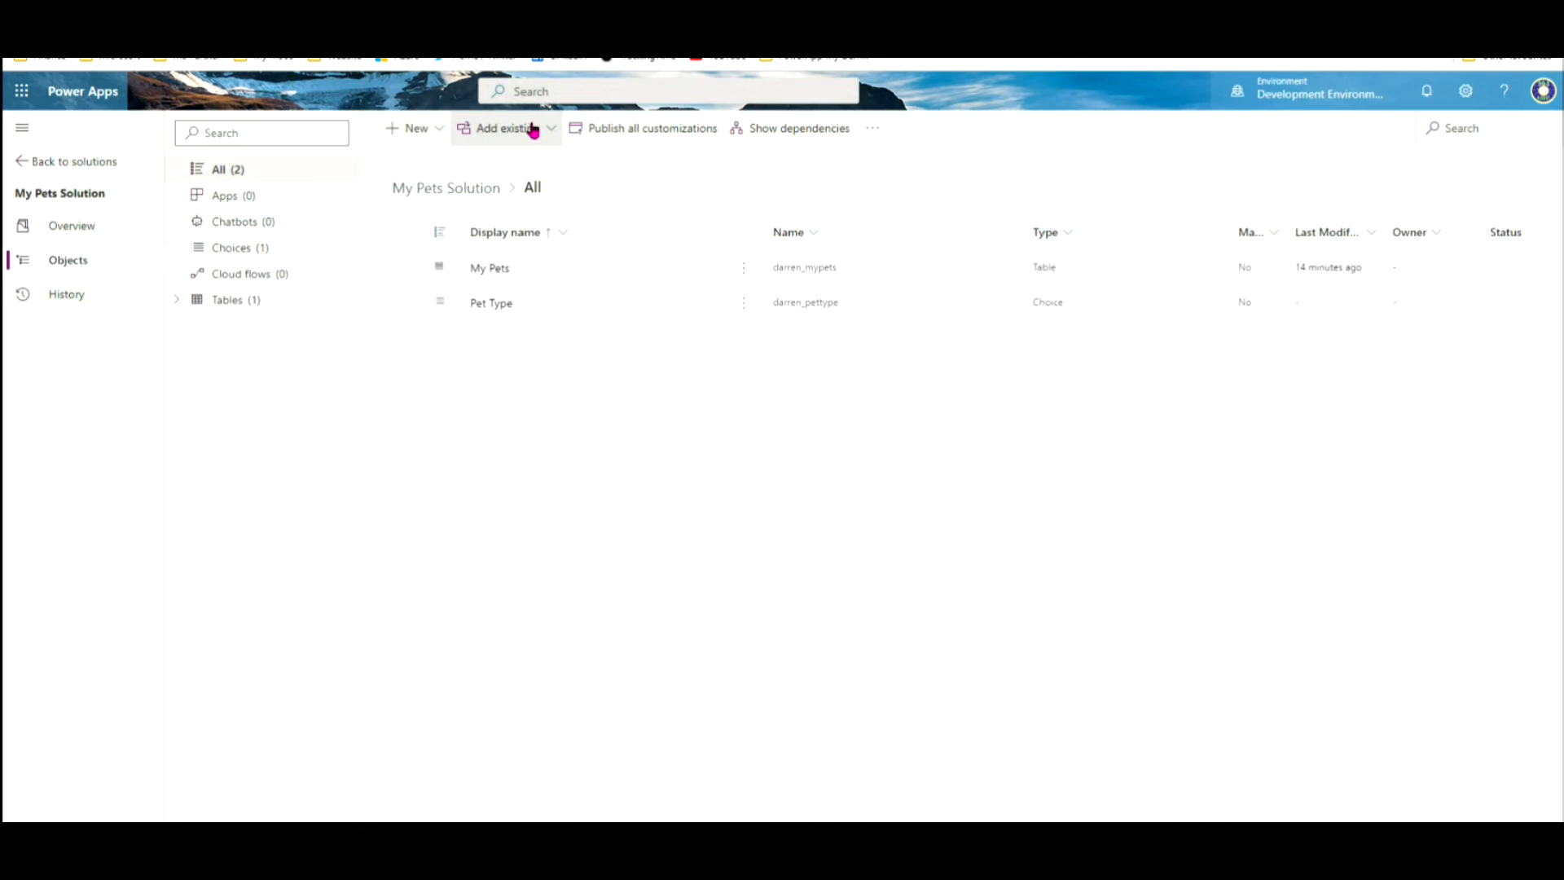
Step: Add the existing My Pets canvas app from Outside Dataverse to the solution
{"action": "left_click", "coordinate": [508, 128]}
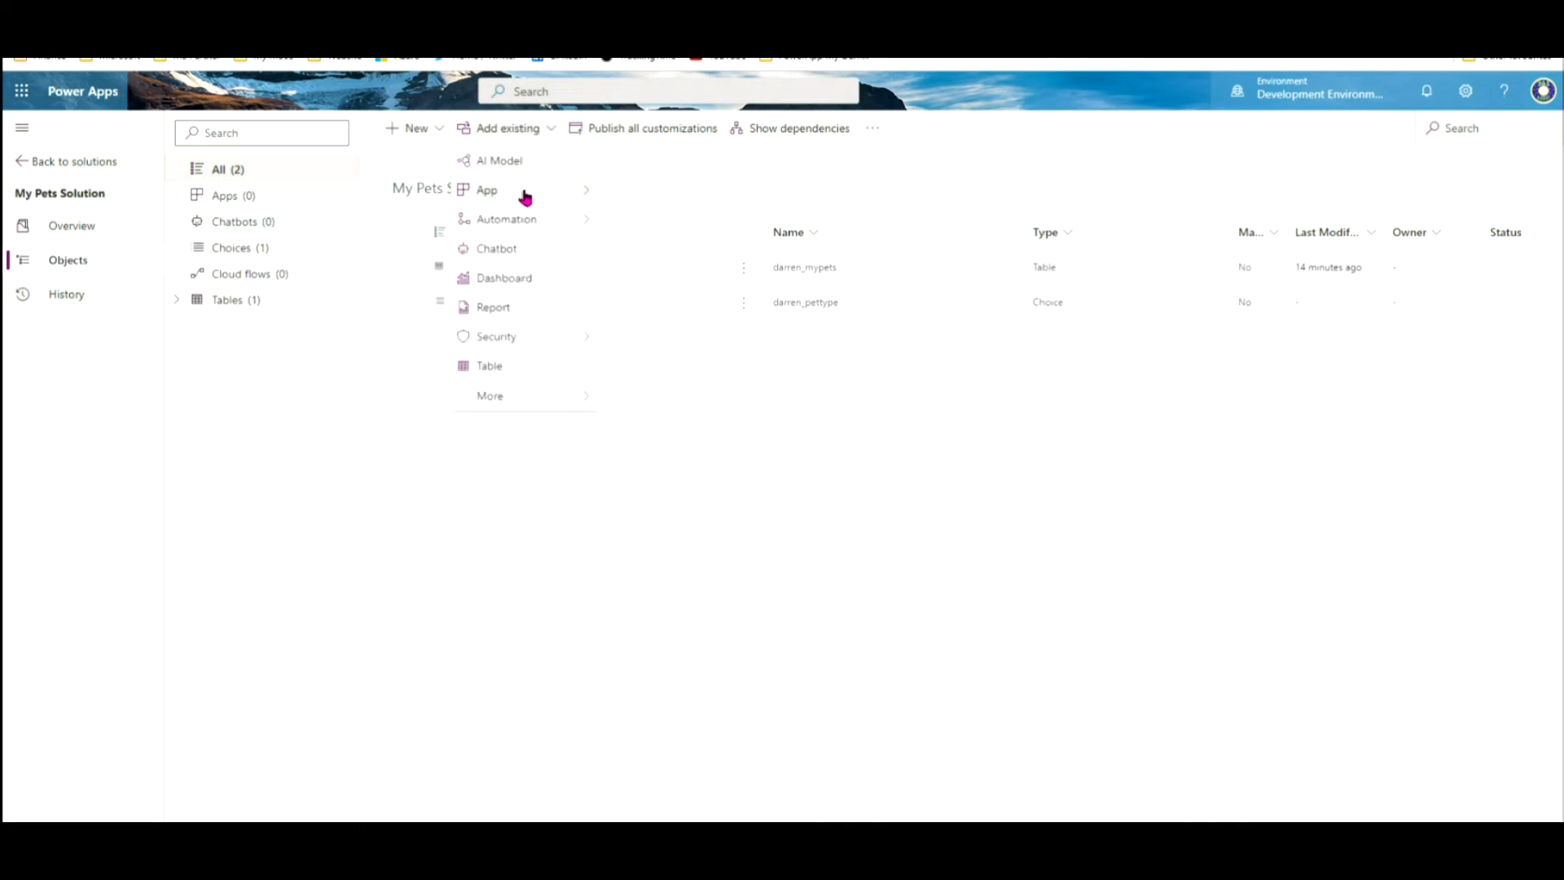
{"action": "mouse_move", "coordinate": [487, 190]}
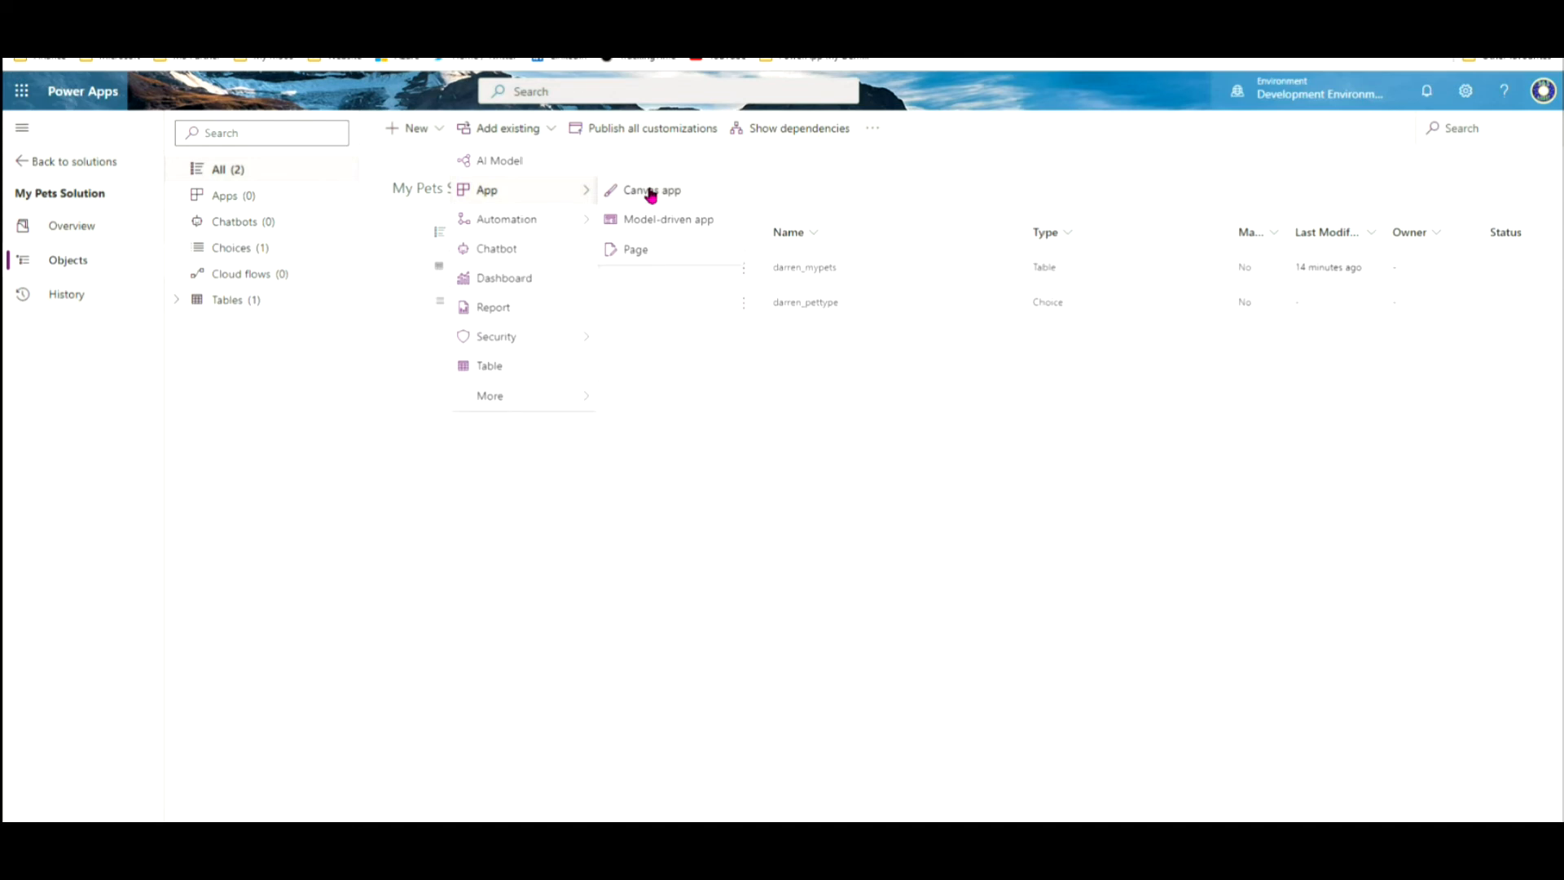
{"action": "left_click", "coordinate": [652, 190]}
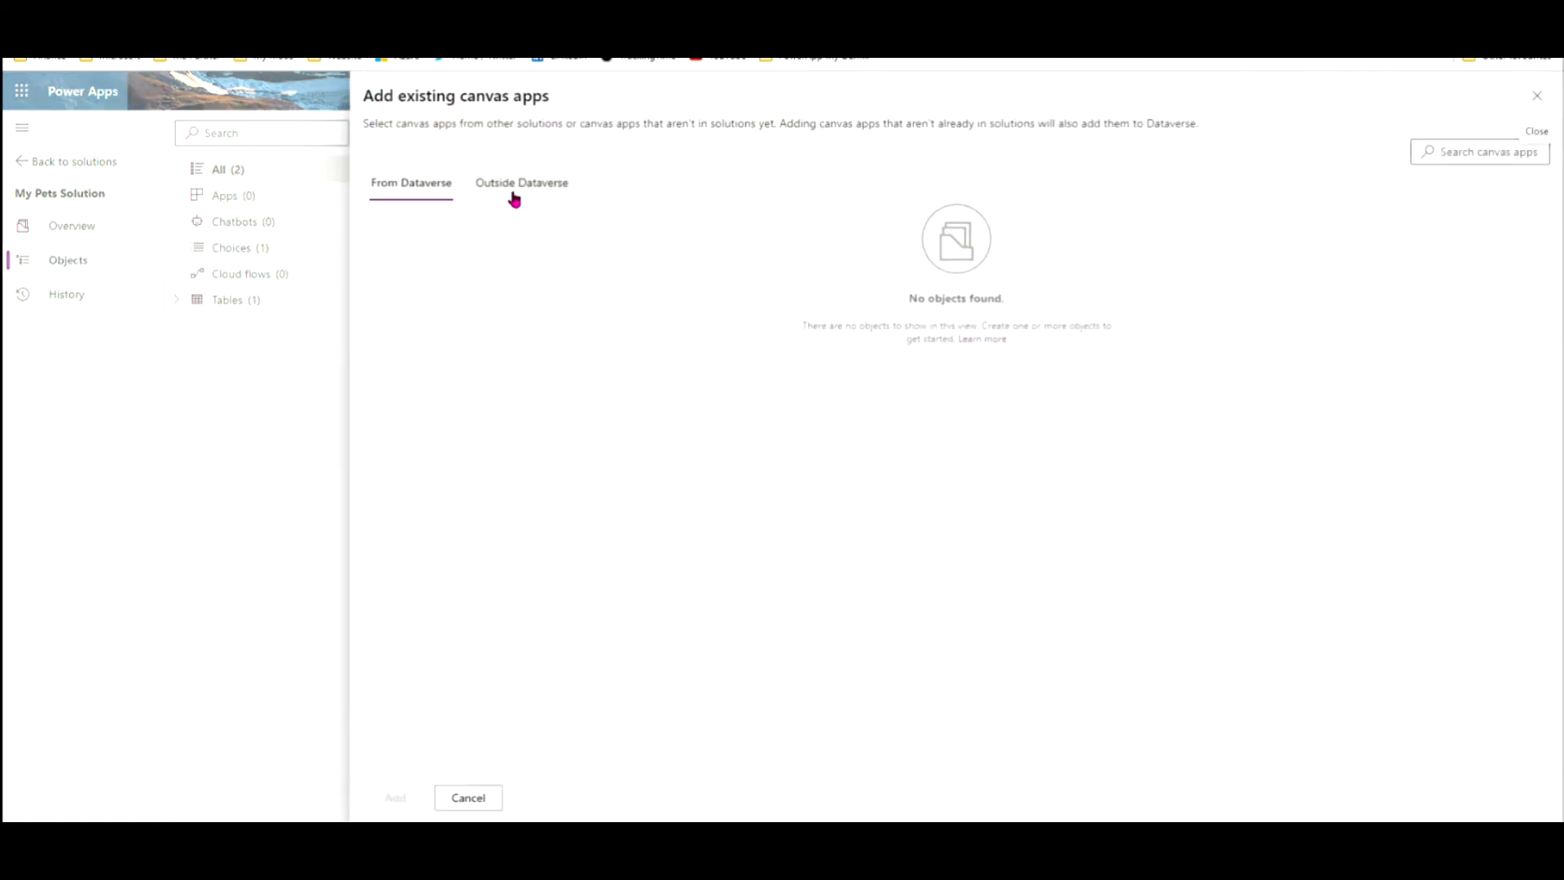
{"action": "left_click", "coordinate": [521, 182]}
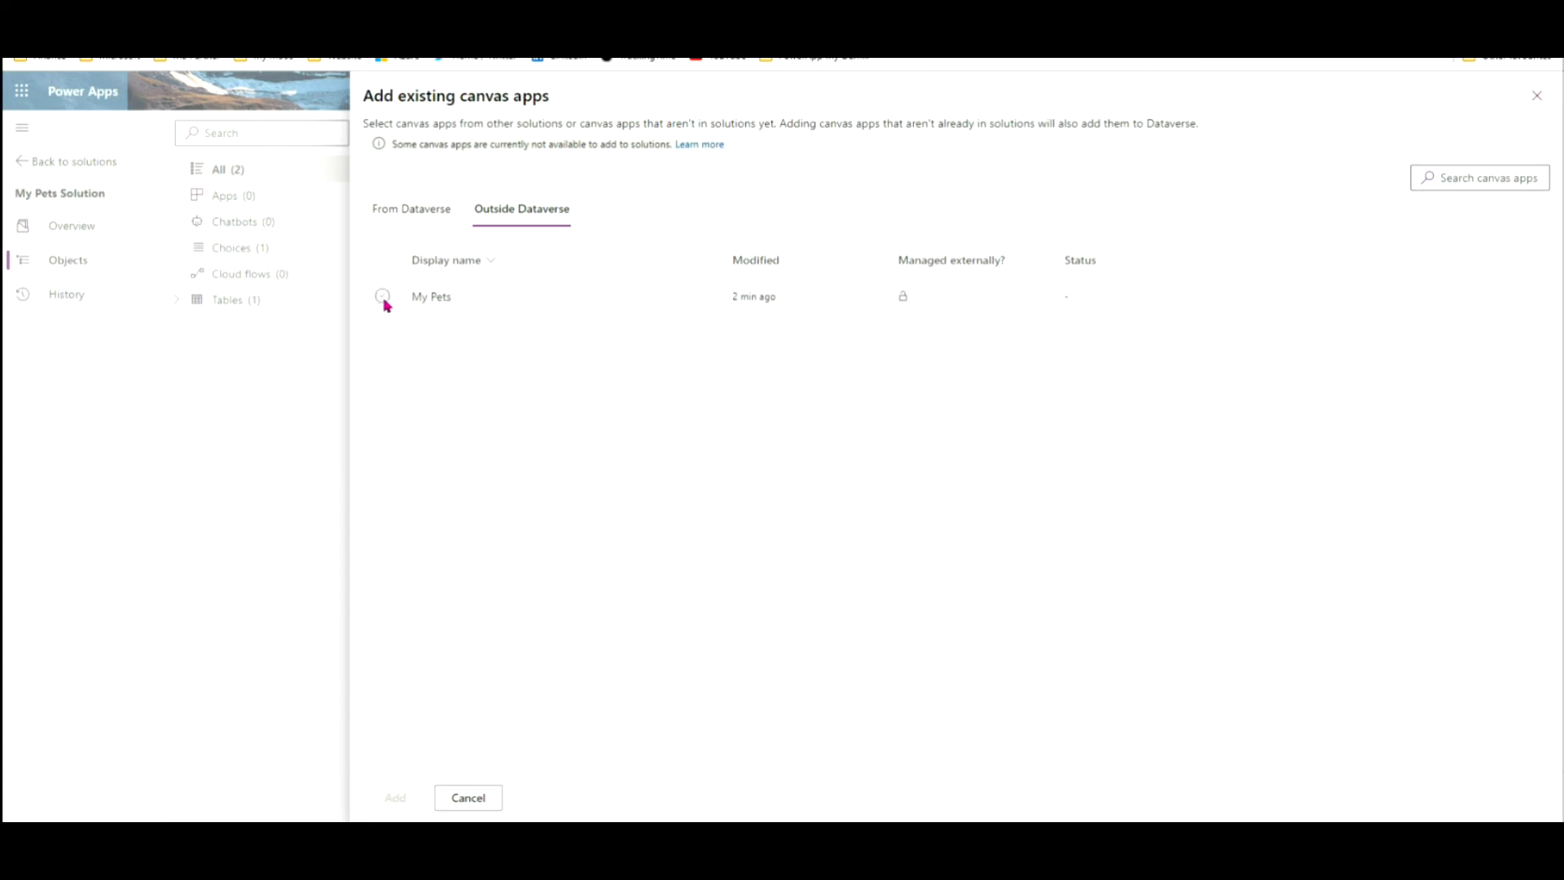
{"action": "left_click", "coordinate": [382, 296]}
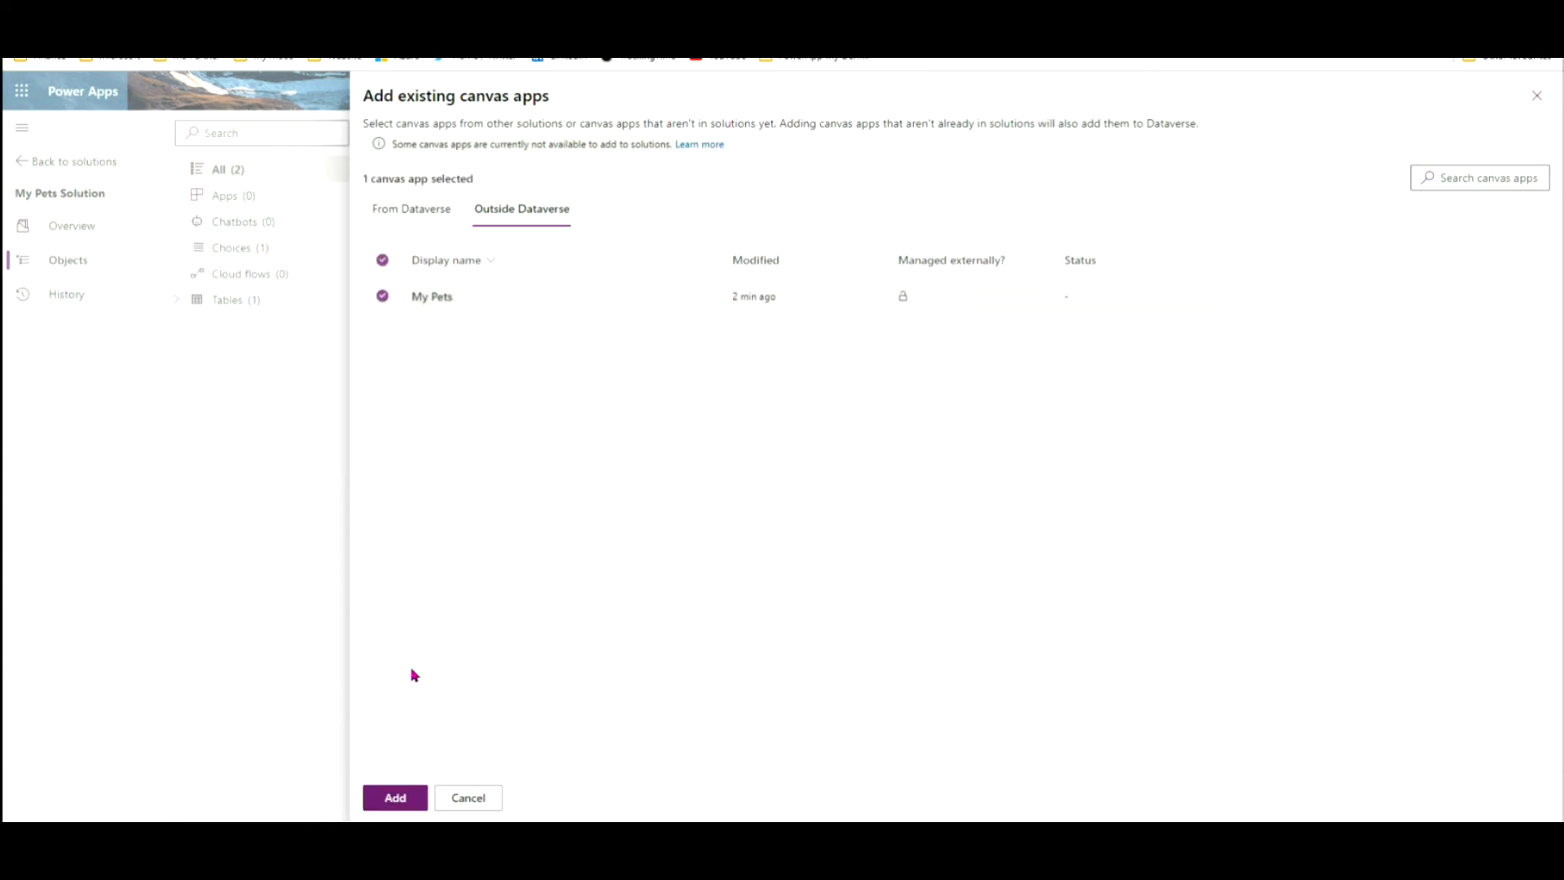
{"action": "left_click", "coordinate": [394, 796]}
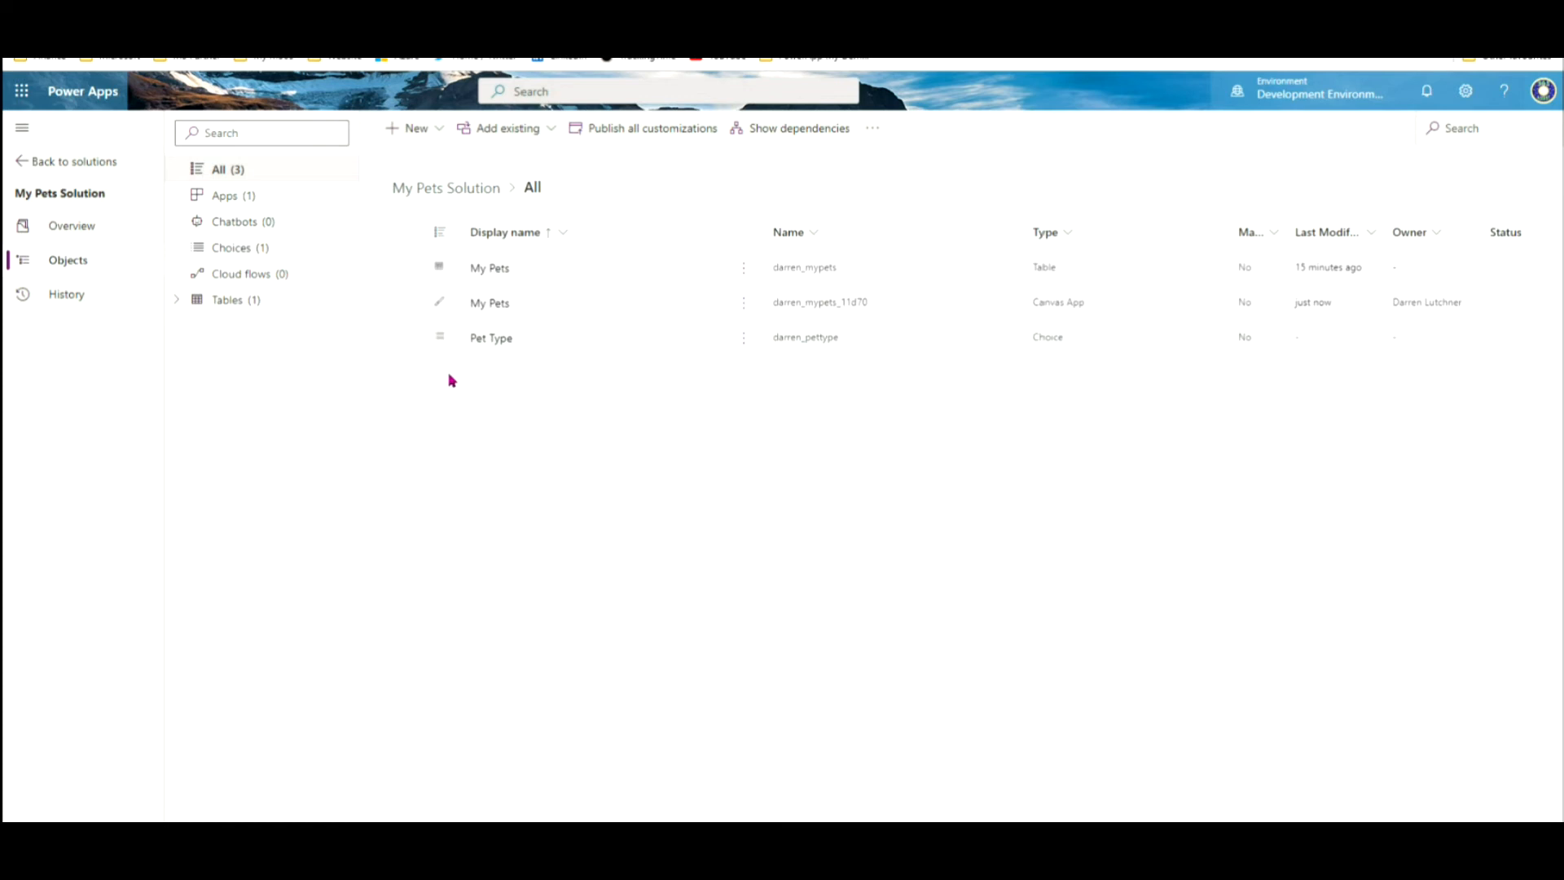
{"action": "mouse_move", "coordinate": [557, 371]}
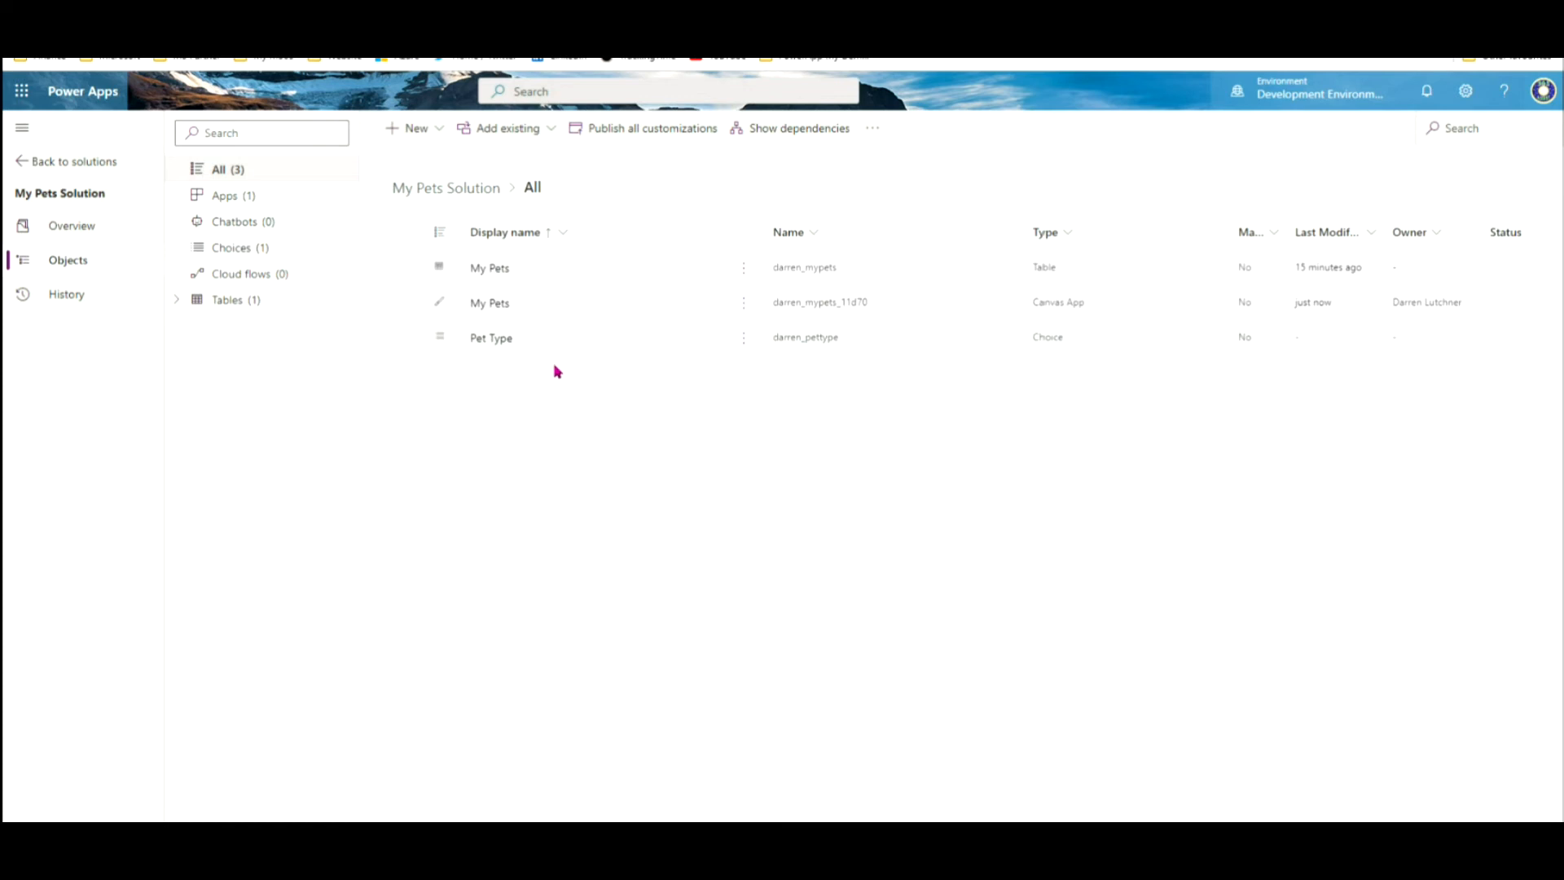
{"action": "mouse_move", "coordinate": [537, 271]}
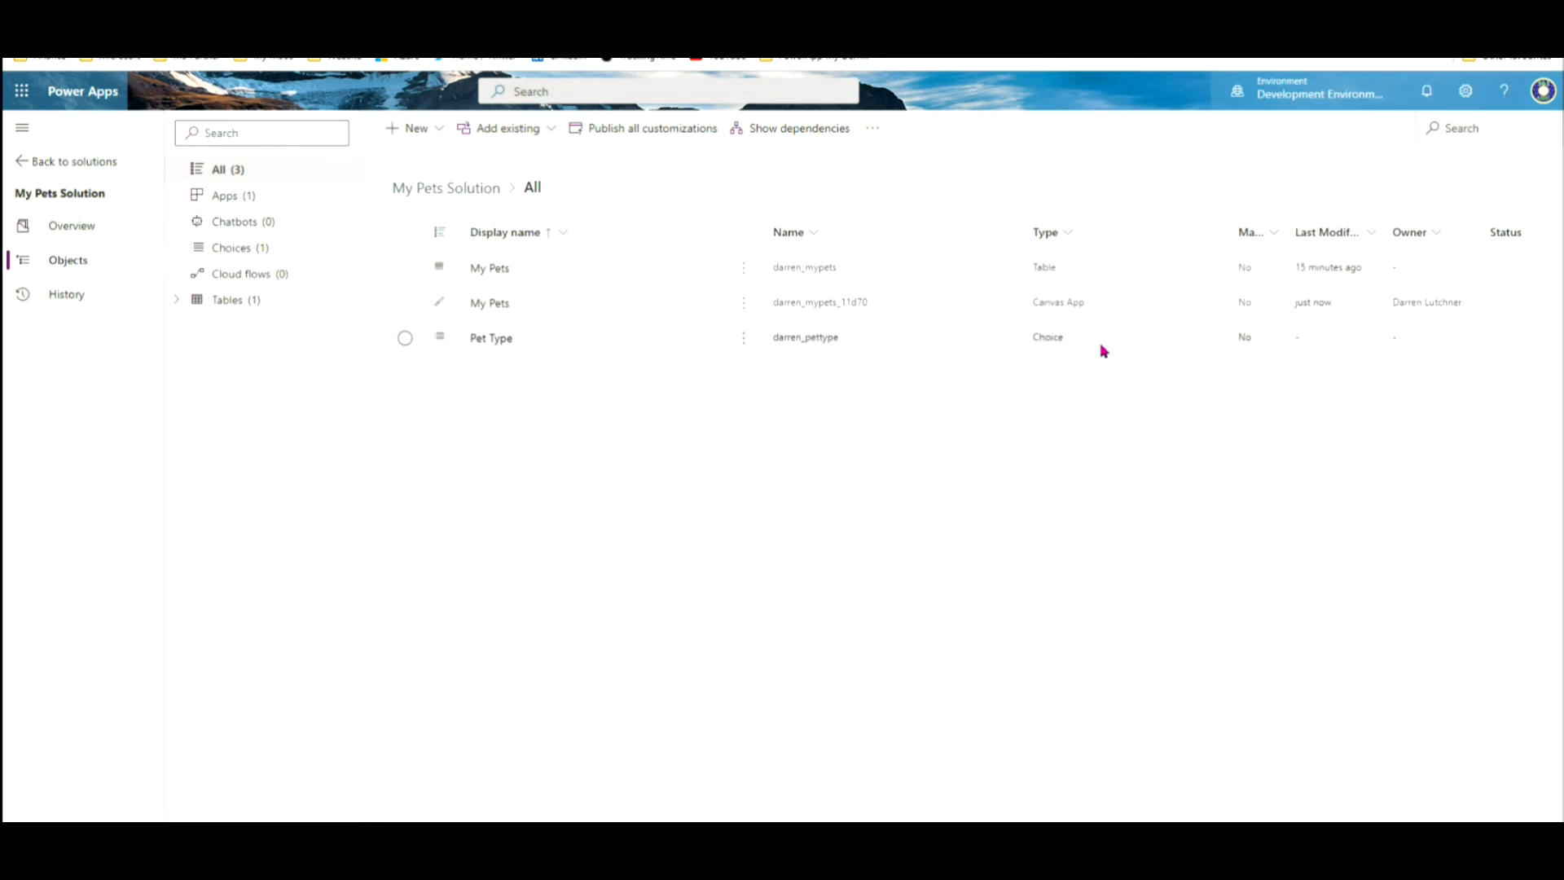
{"action": "mouse_move", "coordinate": [1010, 425]}
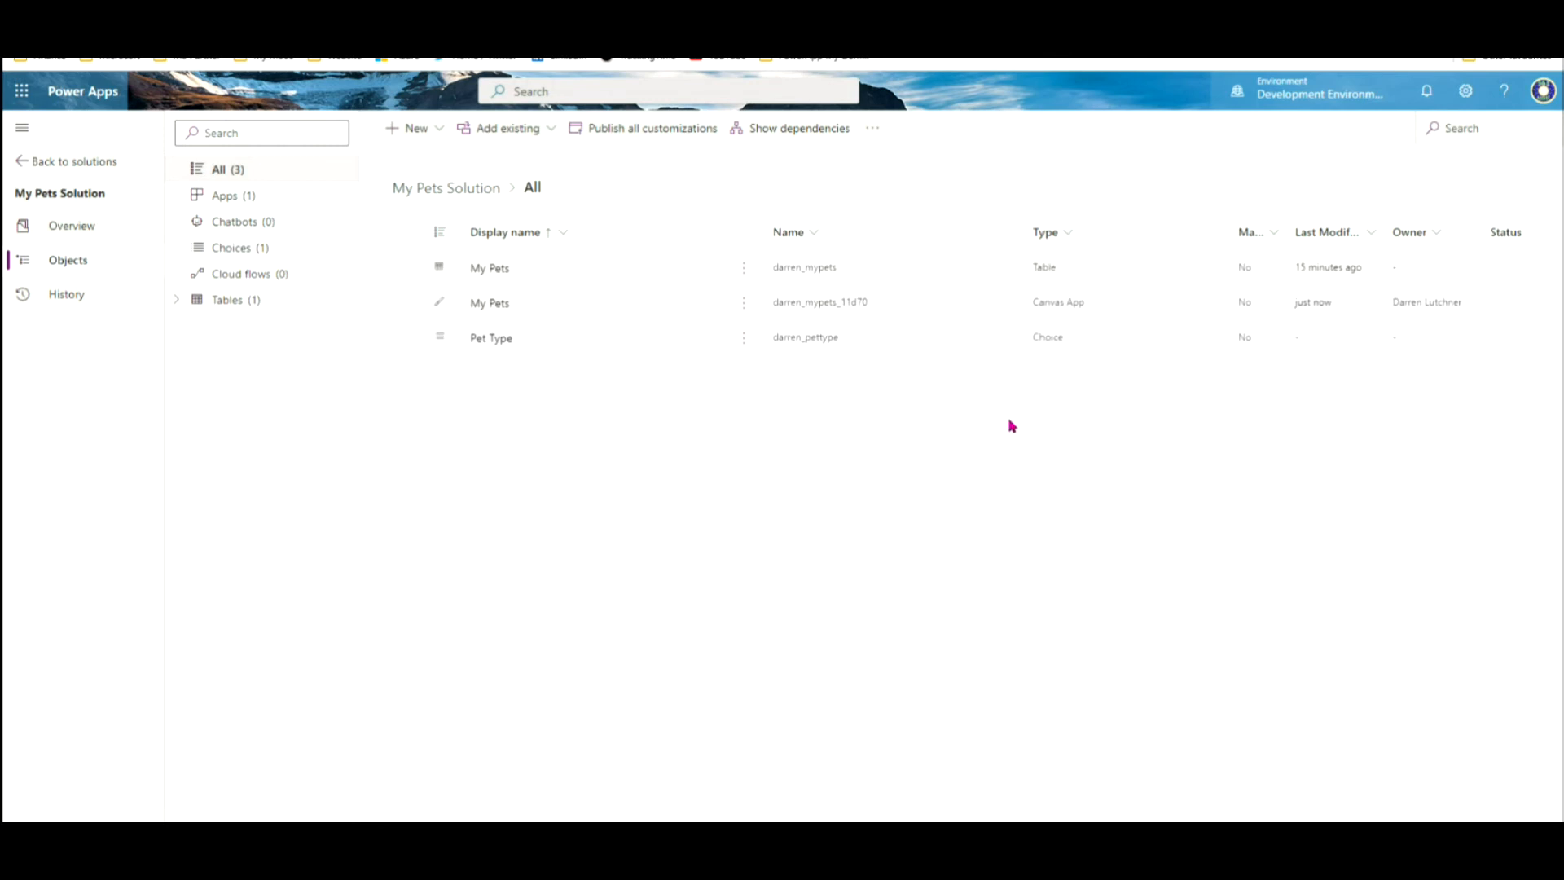
{"action": "mouse_move", "coordinate": [1004, 427]}
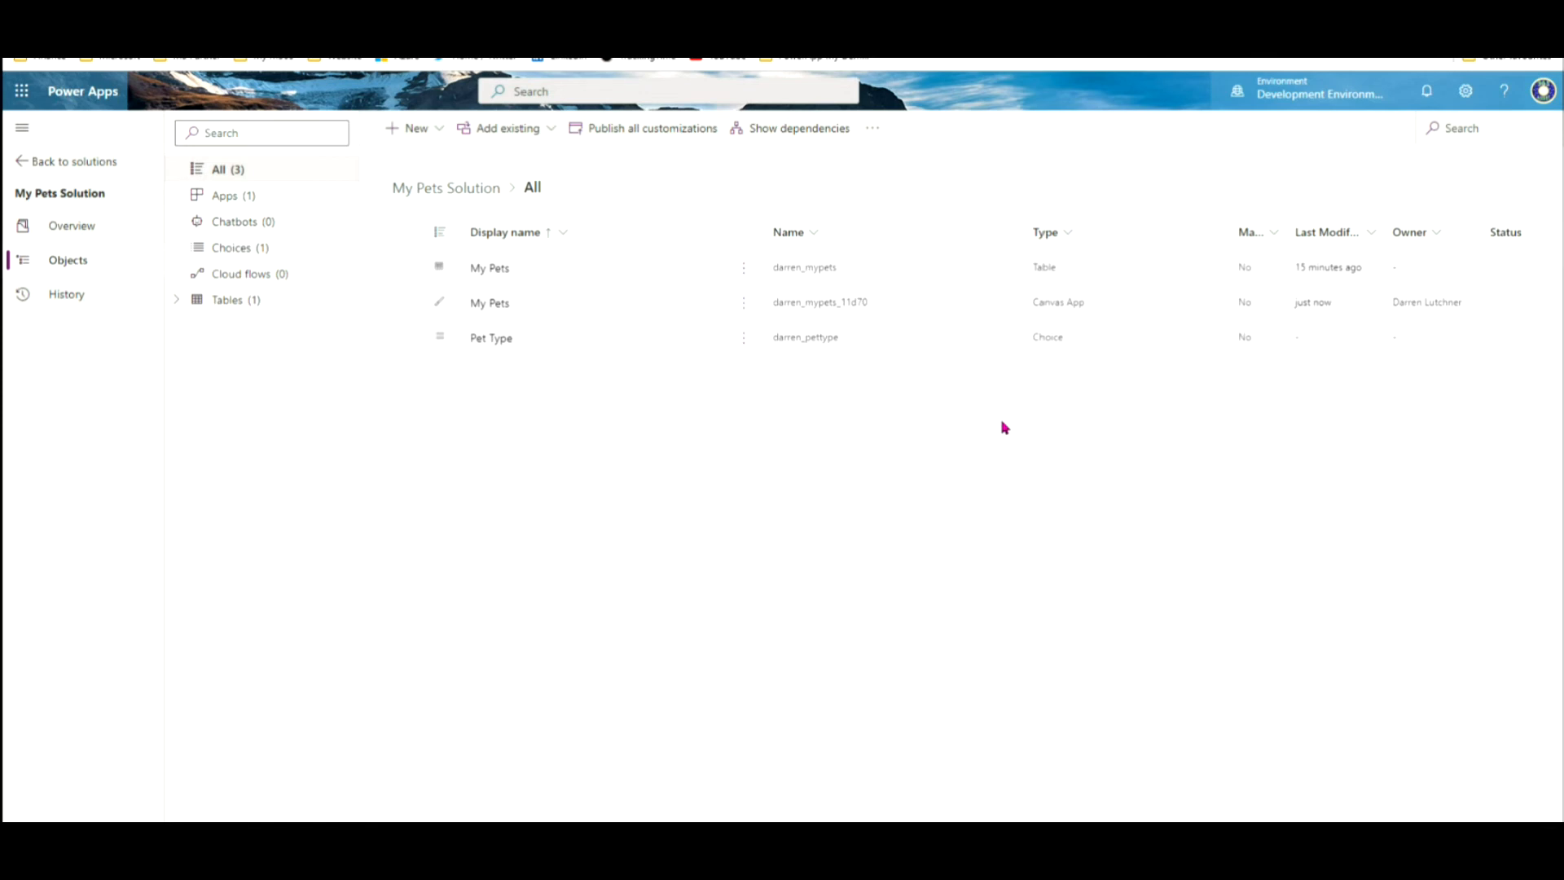
{"action": "mouse_move", "coordinate": [728, 416]}
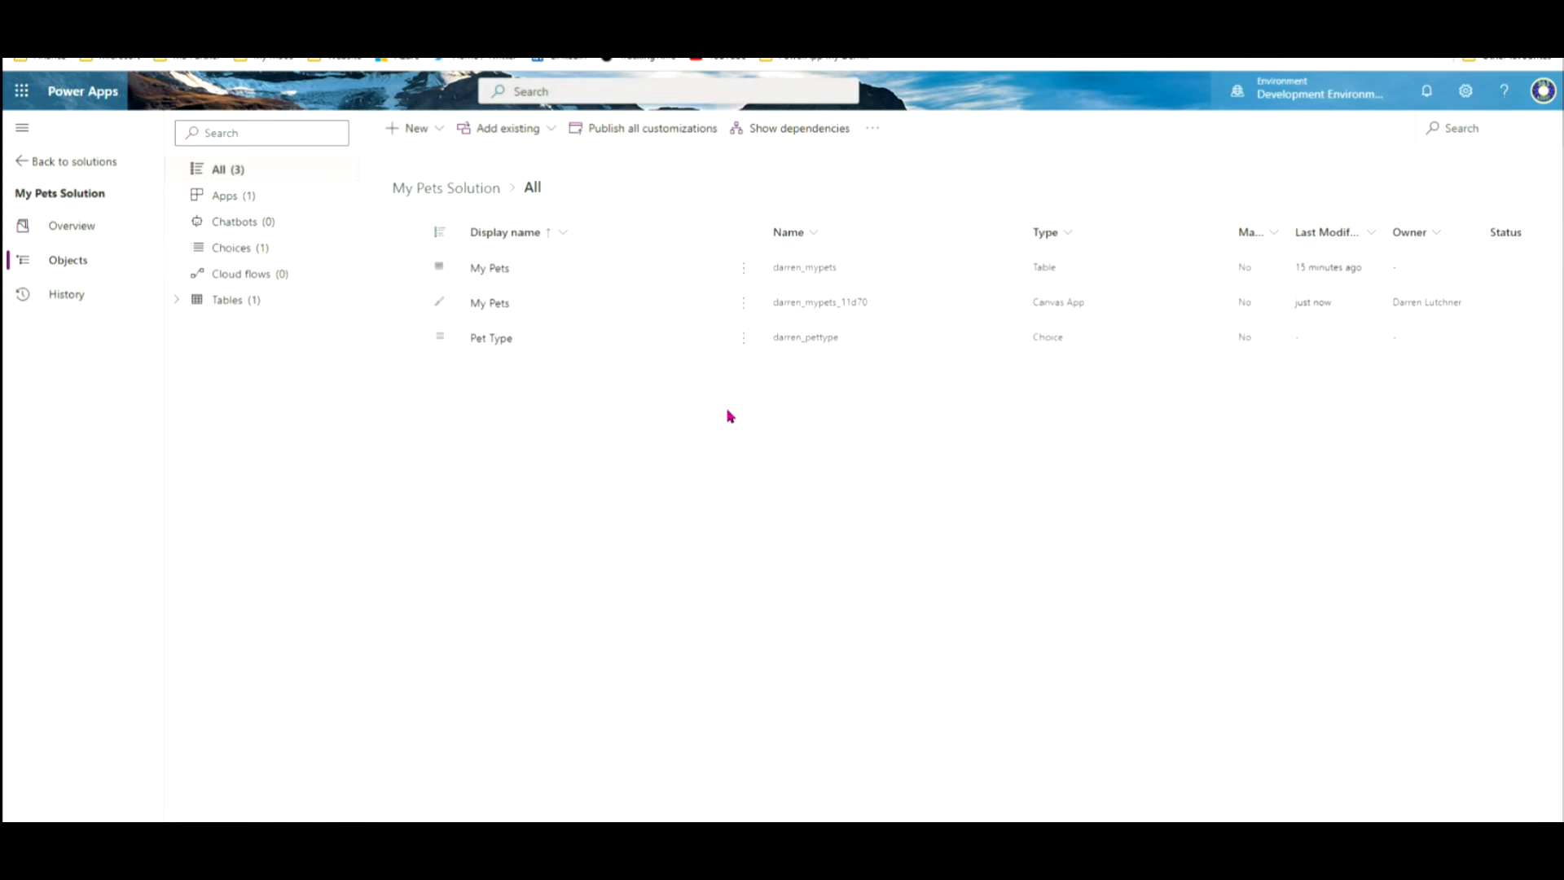
{"action": "mouse_move", "coordinate": [586, 399]}
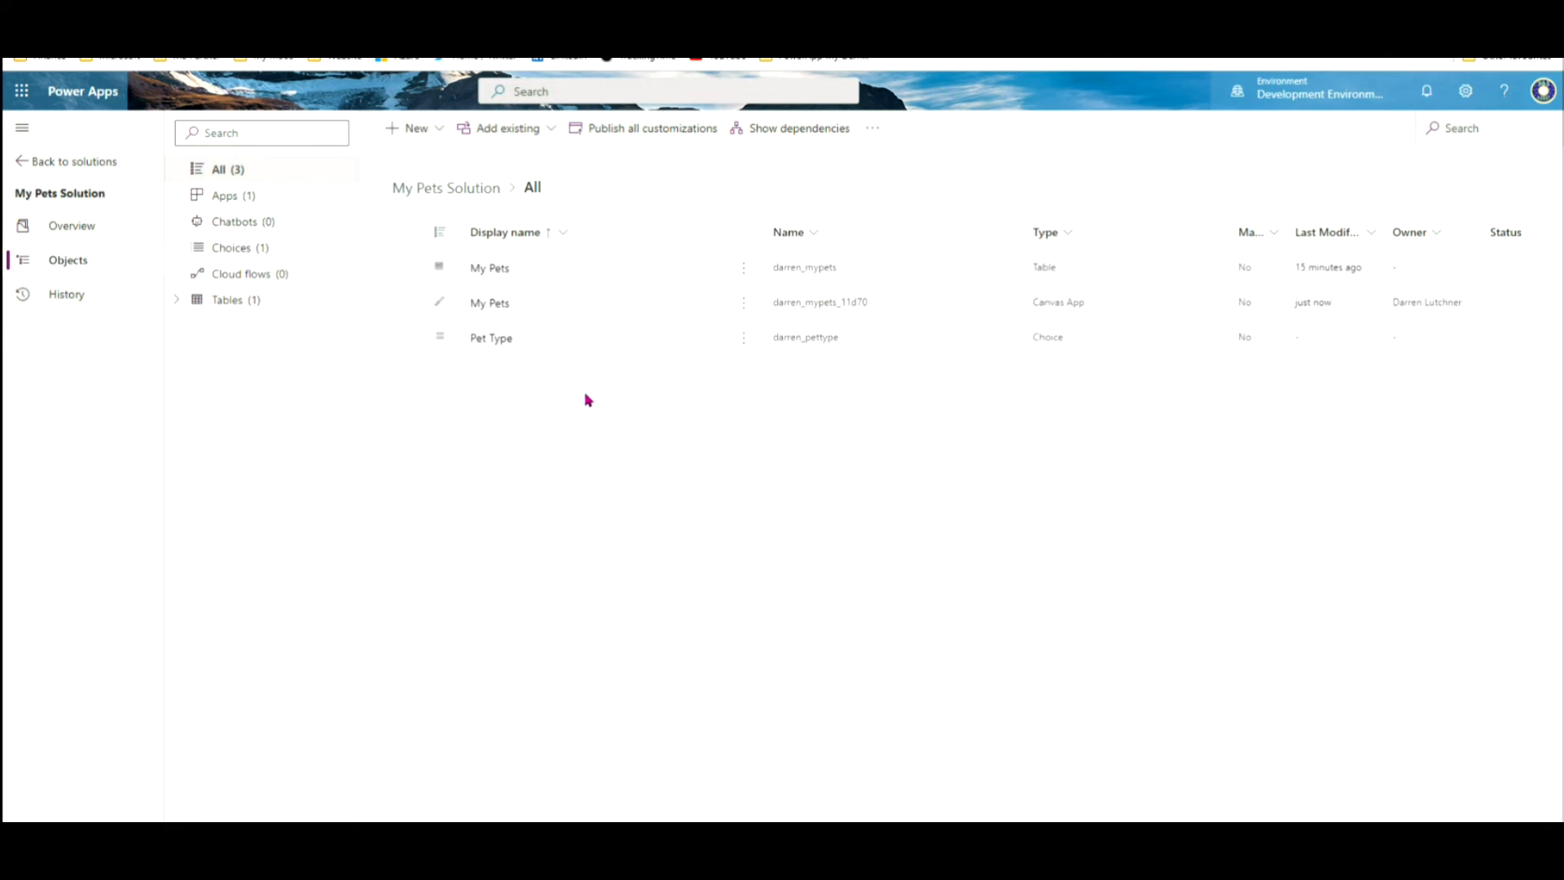
{"action": "mouse_move", "coordinate": [442, 379]}
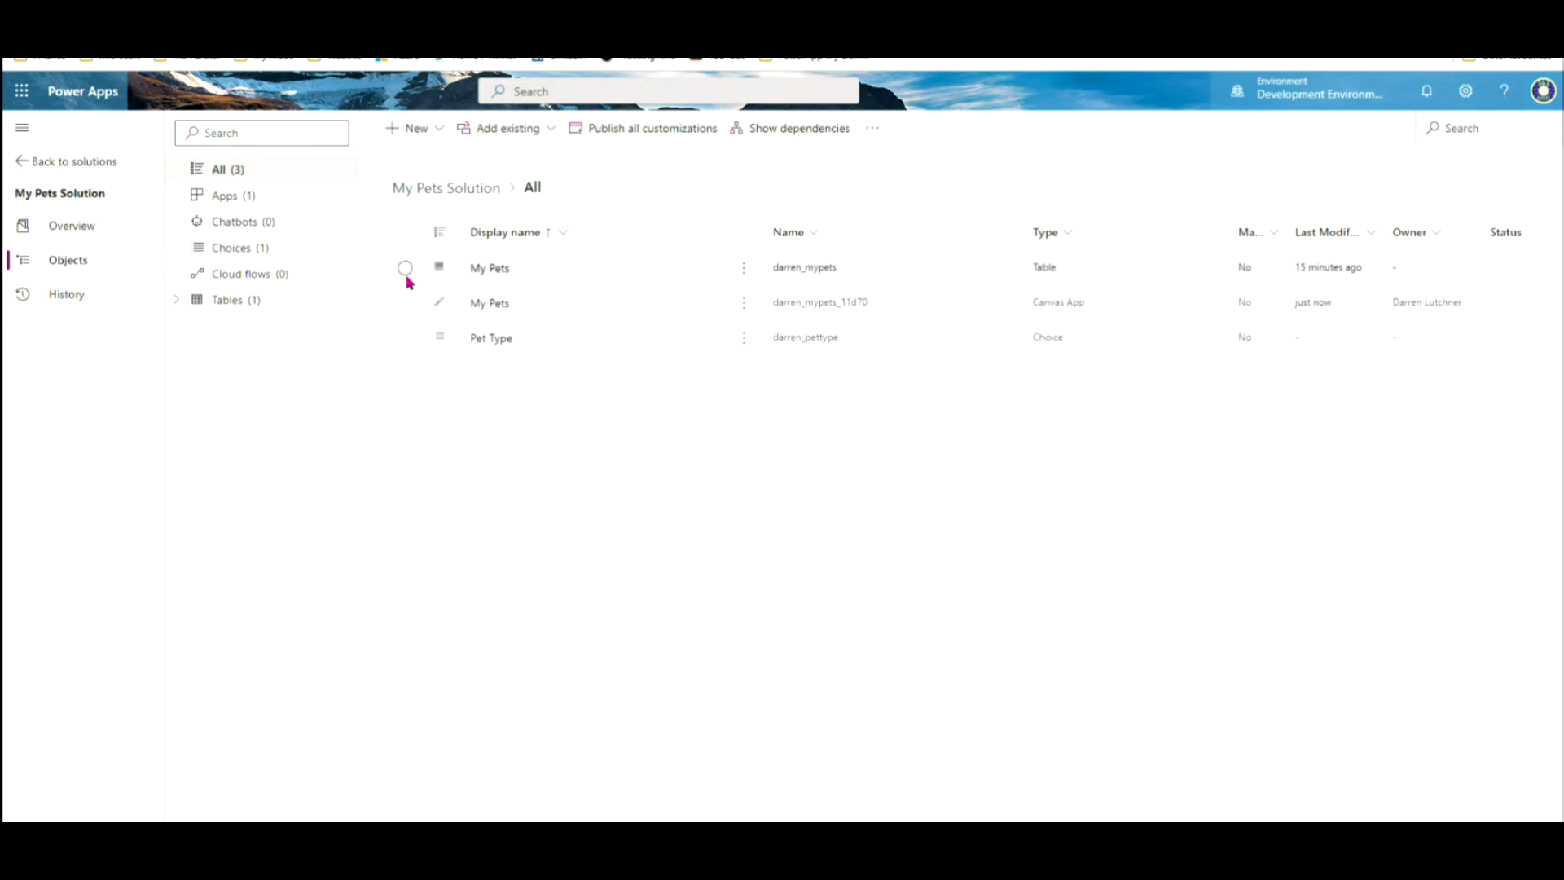
Step: Add required objects for the My Pets table and confirm with OK
{"action": "left_click", "coordinate": [405, 268]}
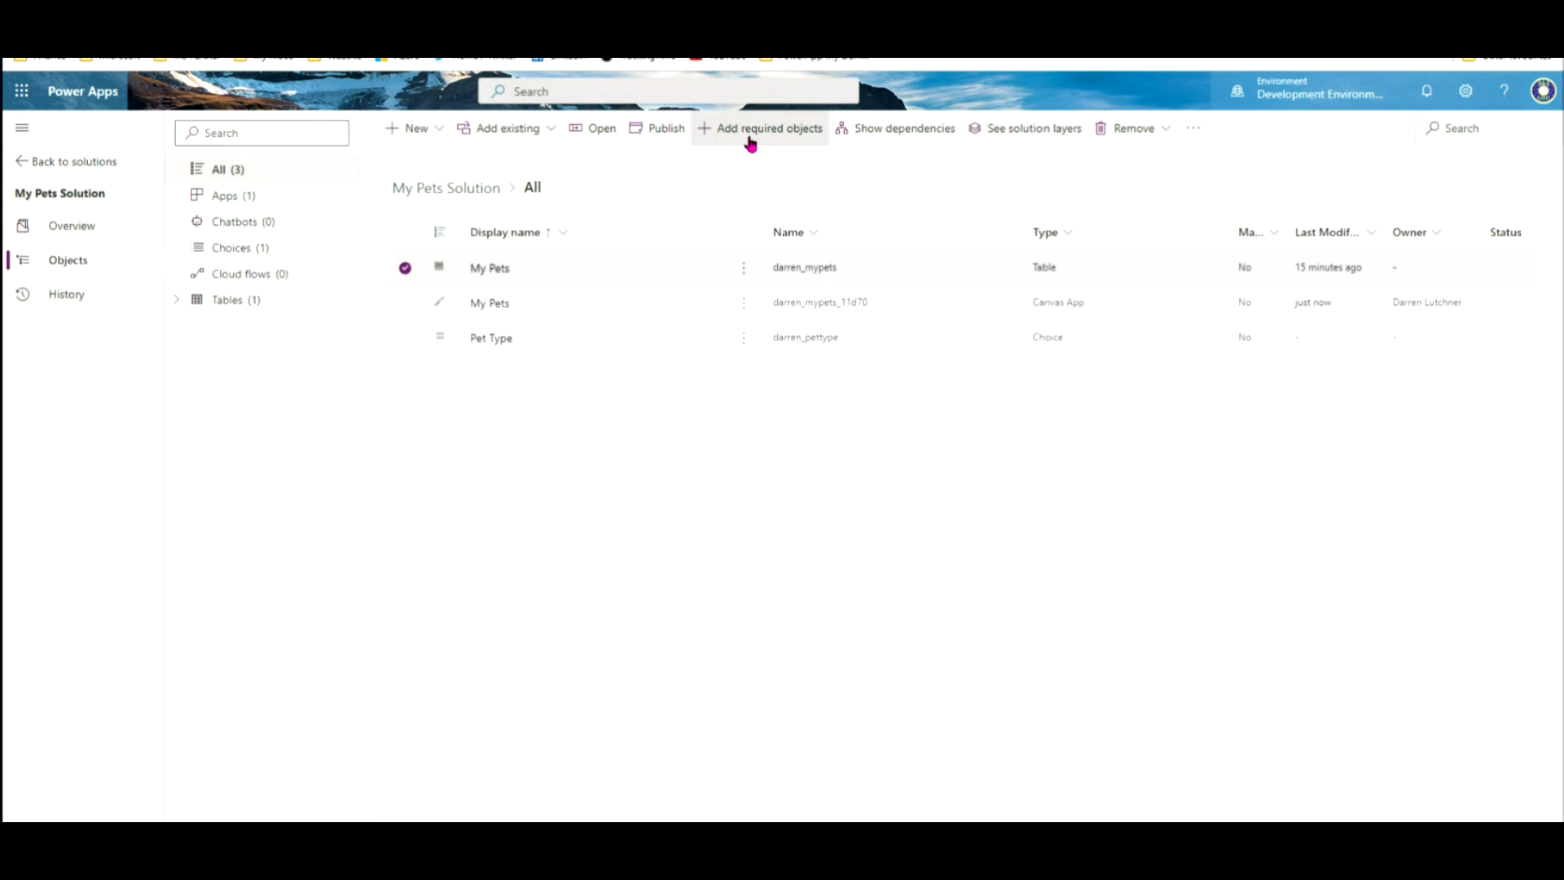
{"action": "left_click", "coordinate": [760, 128]}
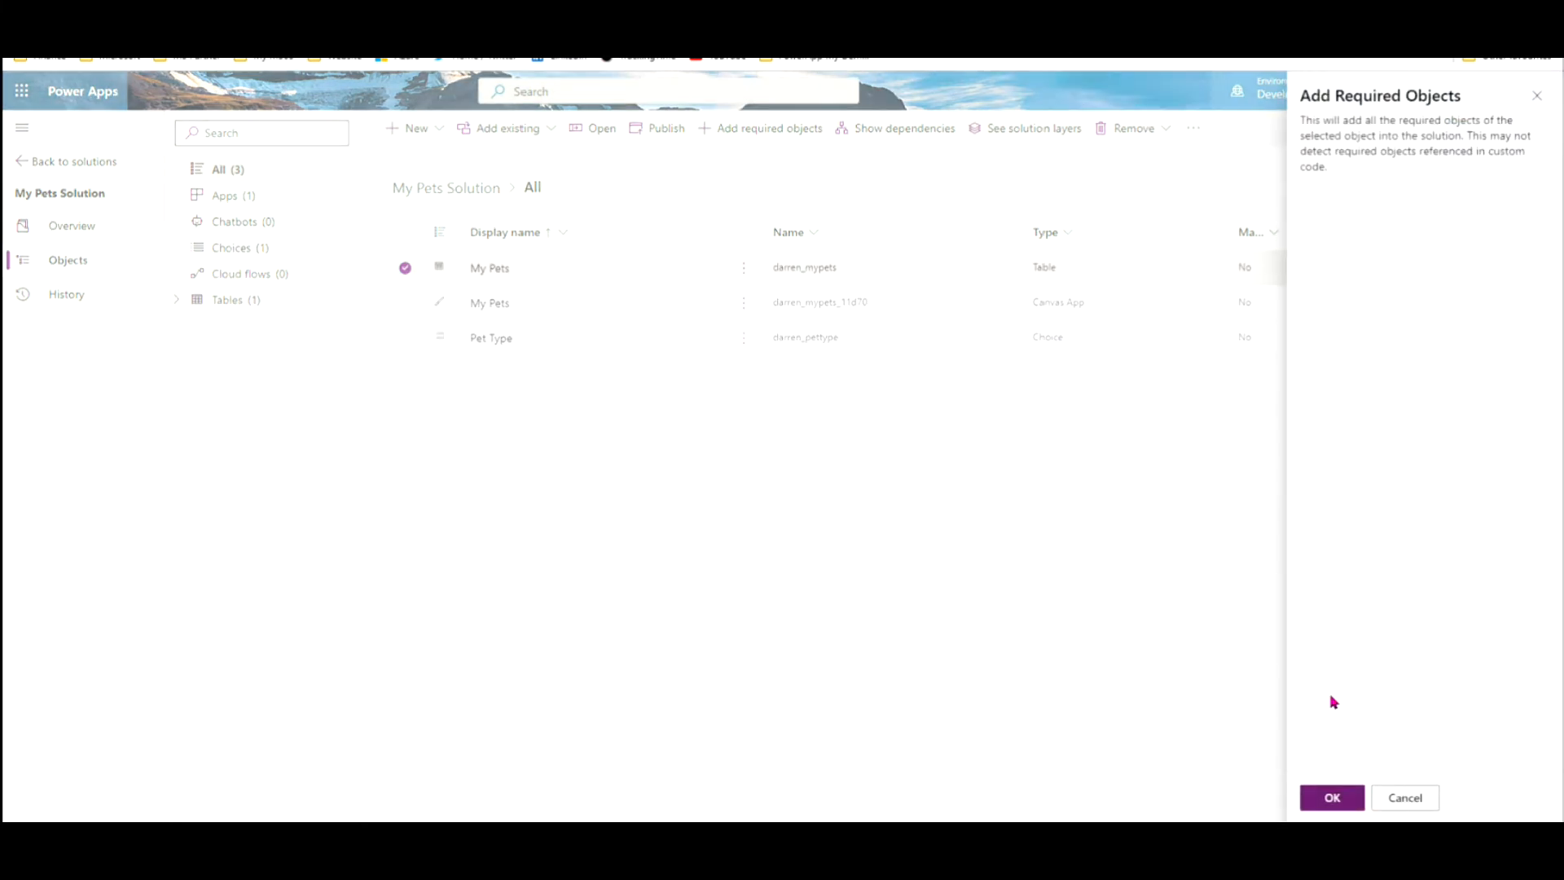
{"action": "left_click", "coordinate": [1332, 796]}
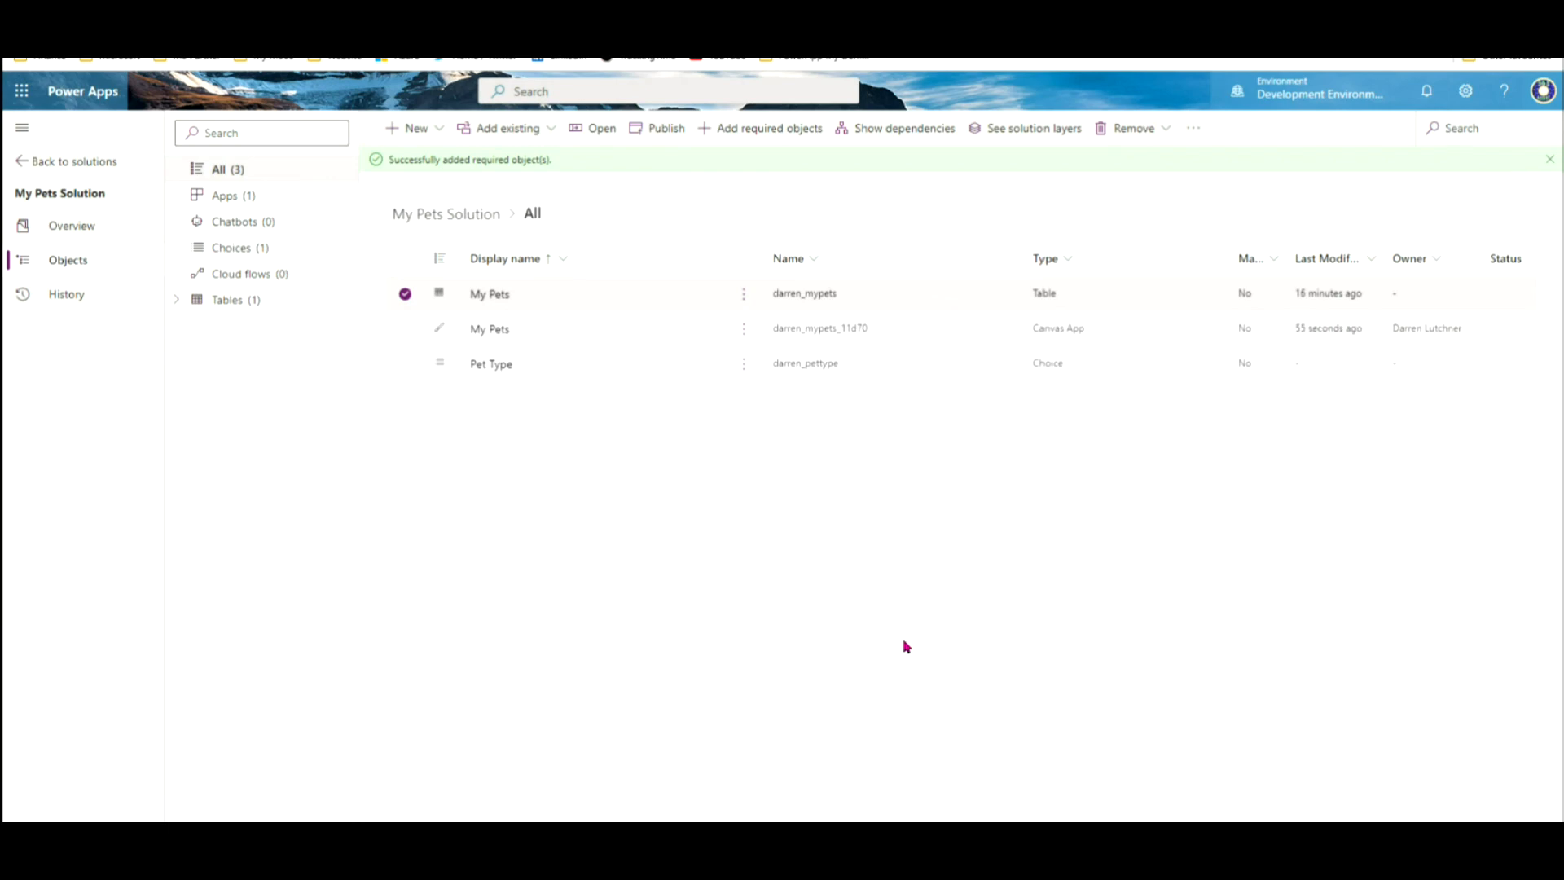
{"action": "mouse_move", "coordinate": [816, 599]}
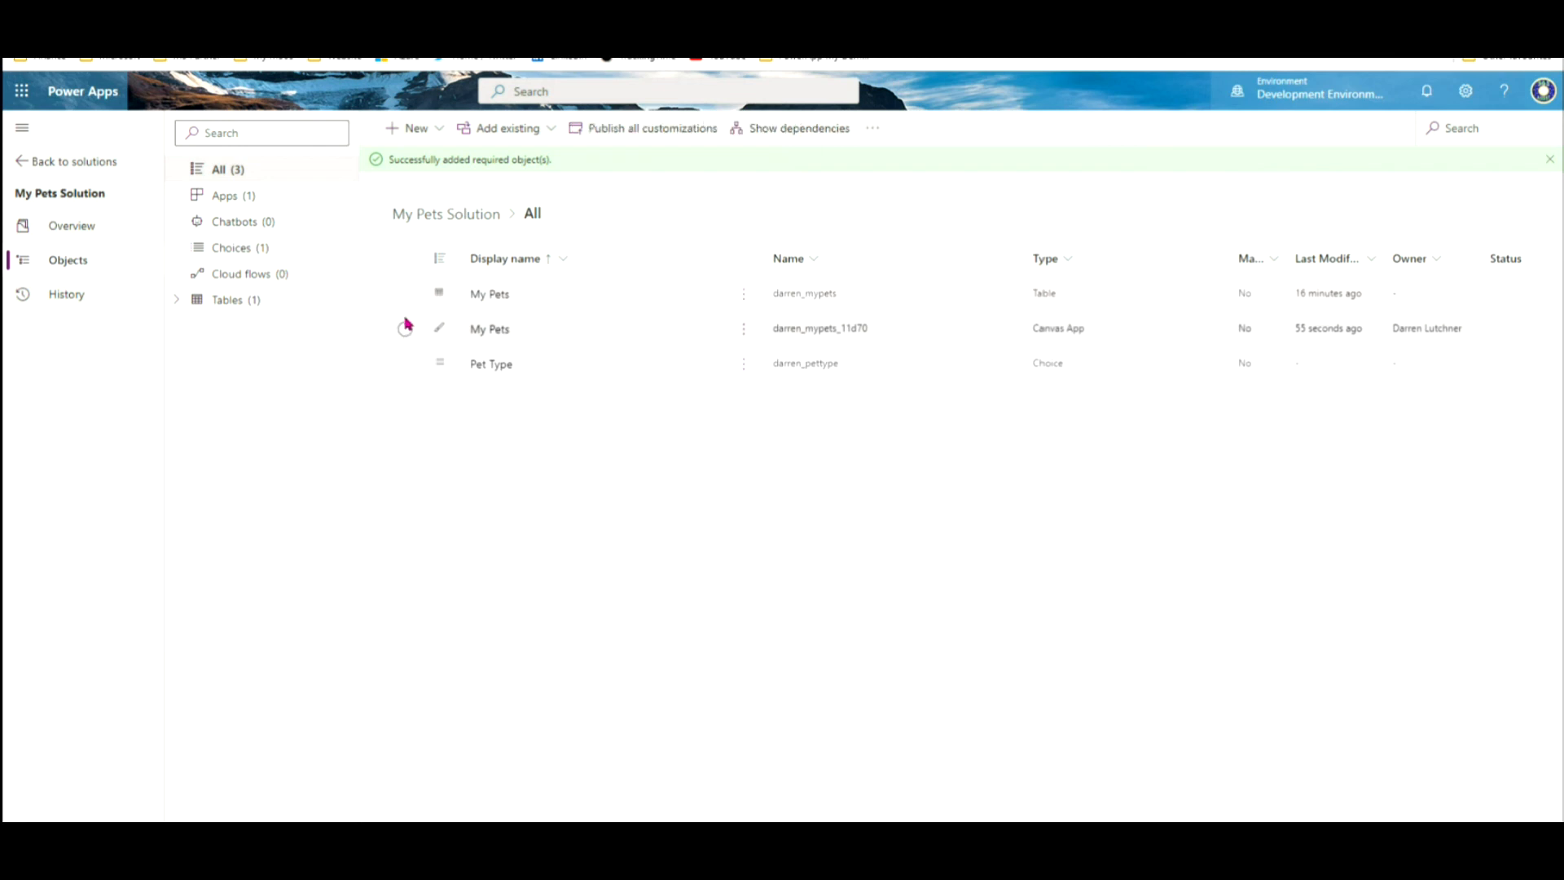
Step: Select the My Pets canvas app row to add its required objects
{"action": "left_click", "coordinate": [406, 416]}
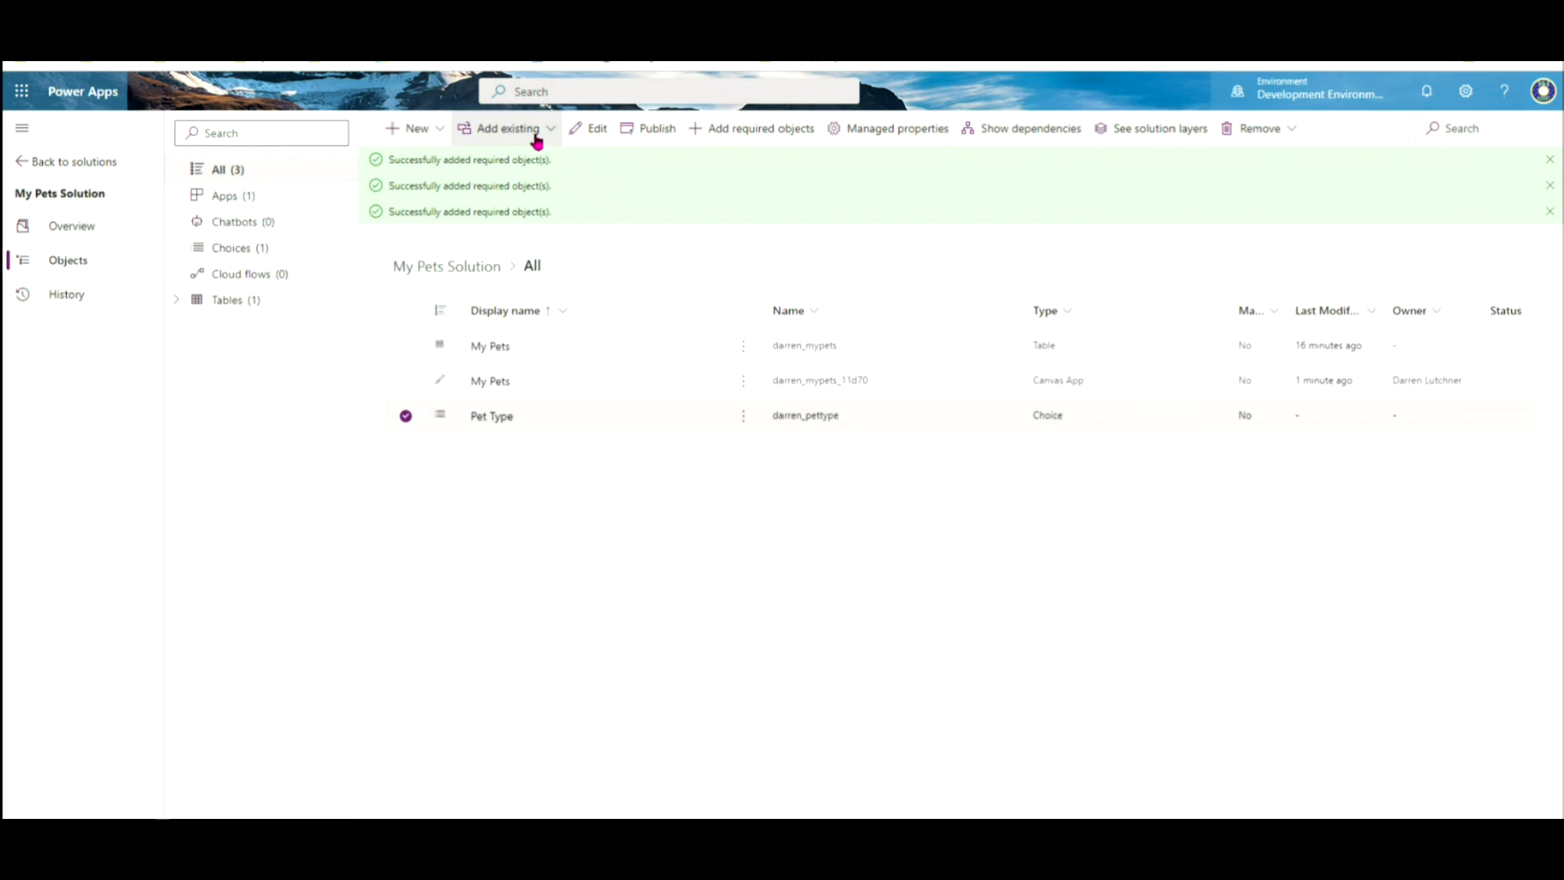
{"action": "left_click", "coordinate": [508, 128]}
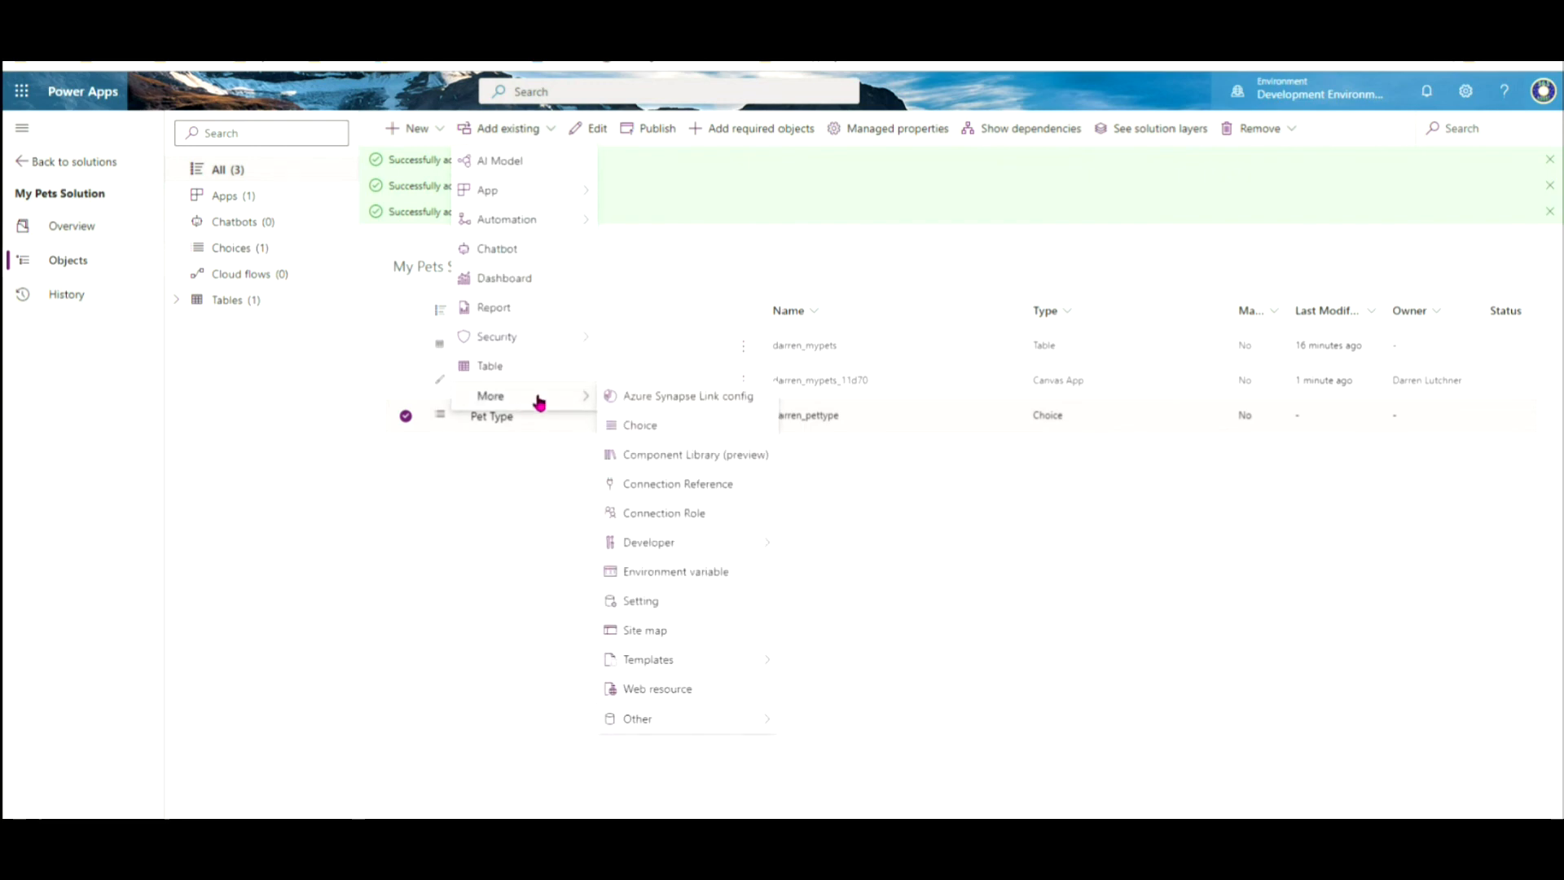
{"action": "mouse_move", "coordinate": [677, 484]}
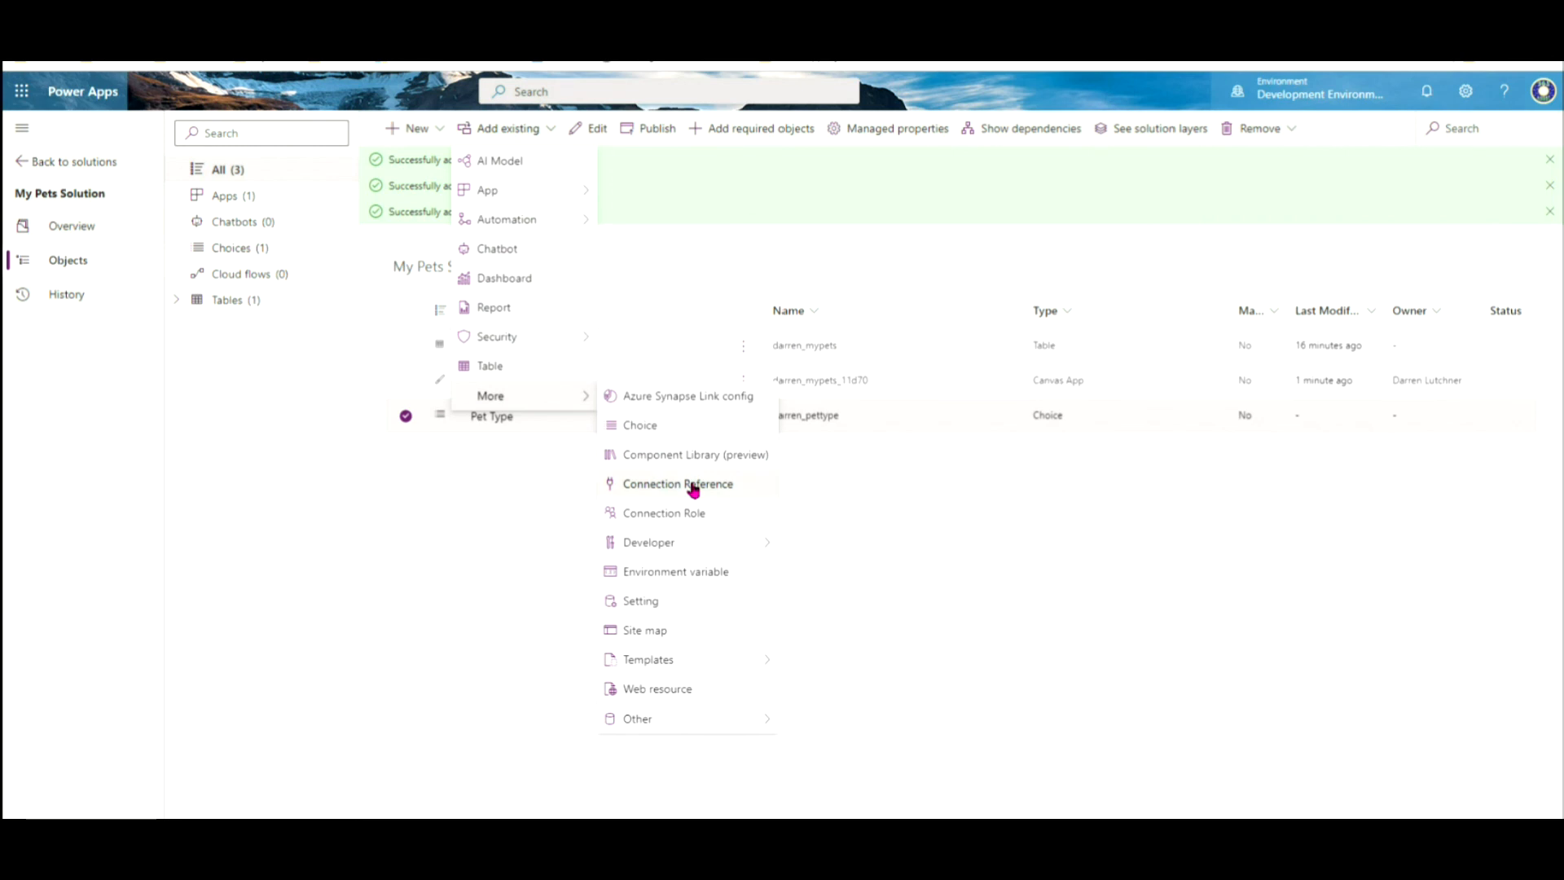
{"action": "left_click", "coordinate": [677, 483]}
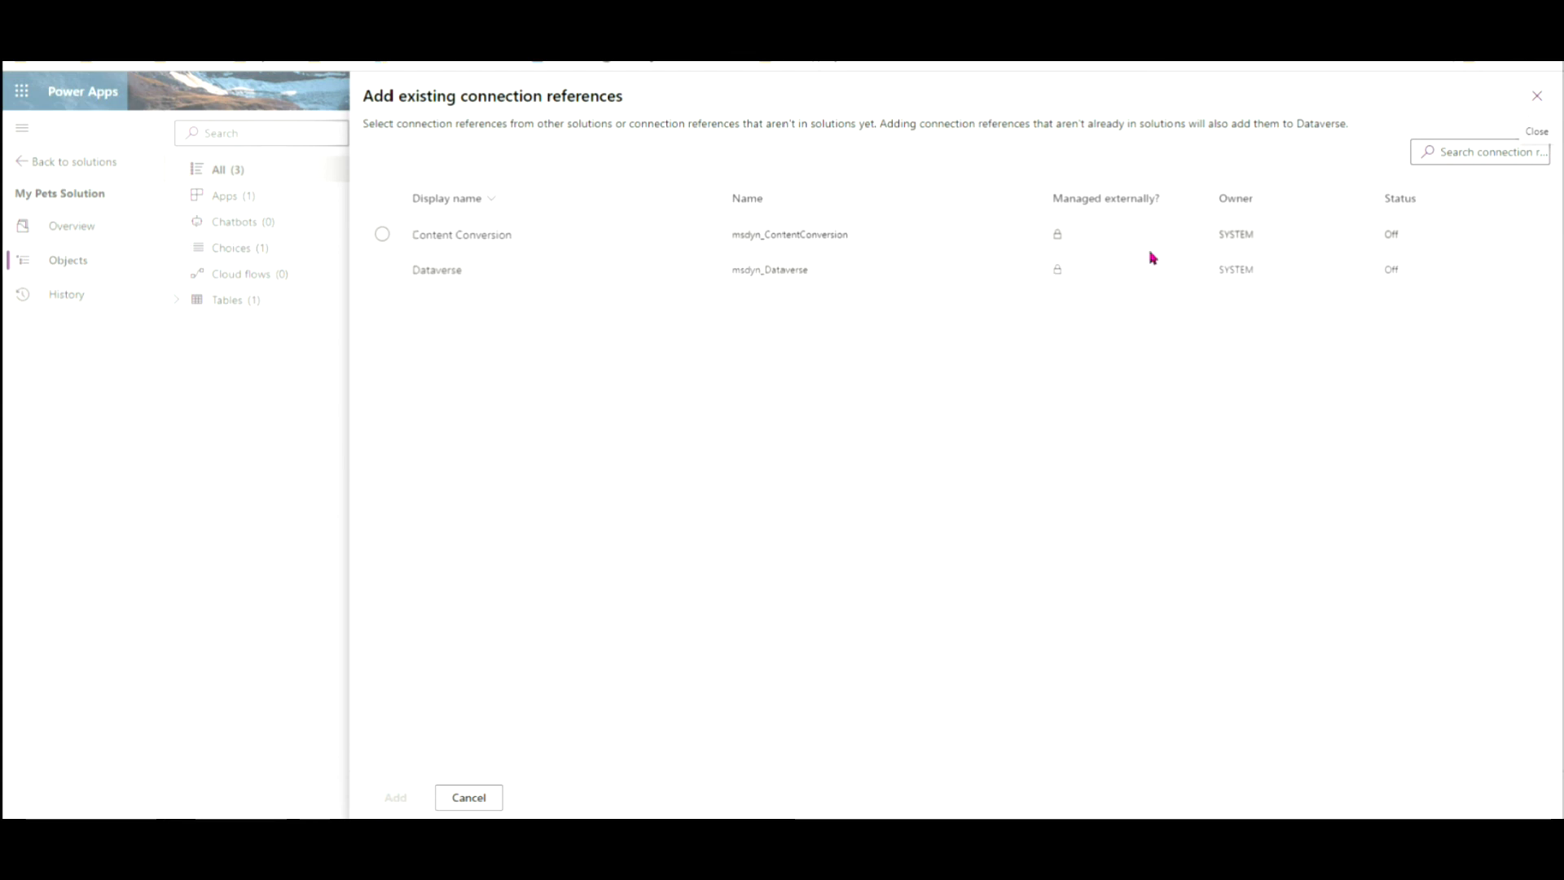
{"action": "left_click", "coordinate": [469, 796]}
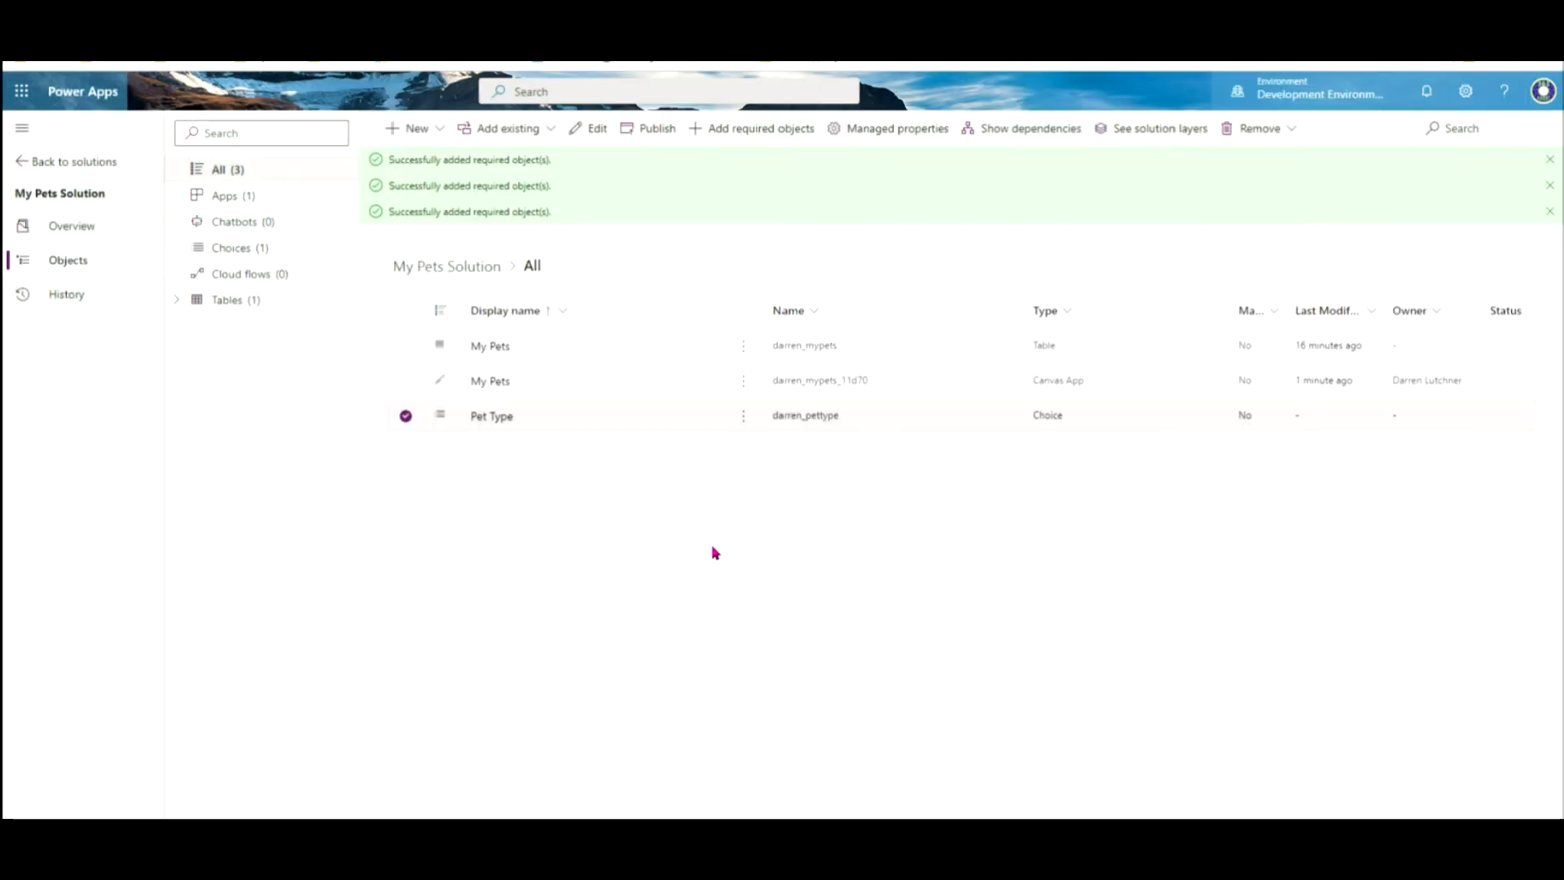